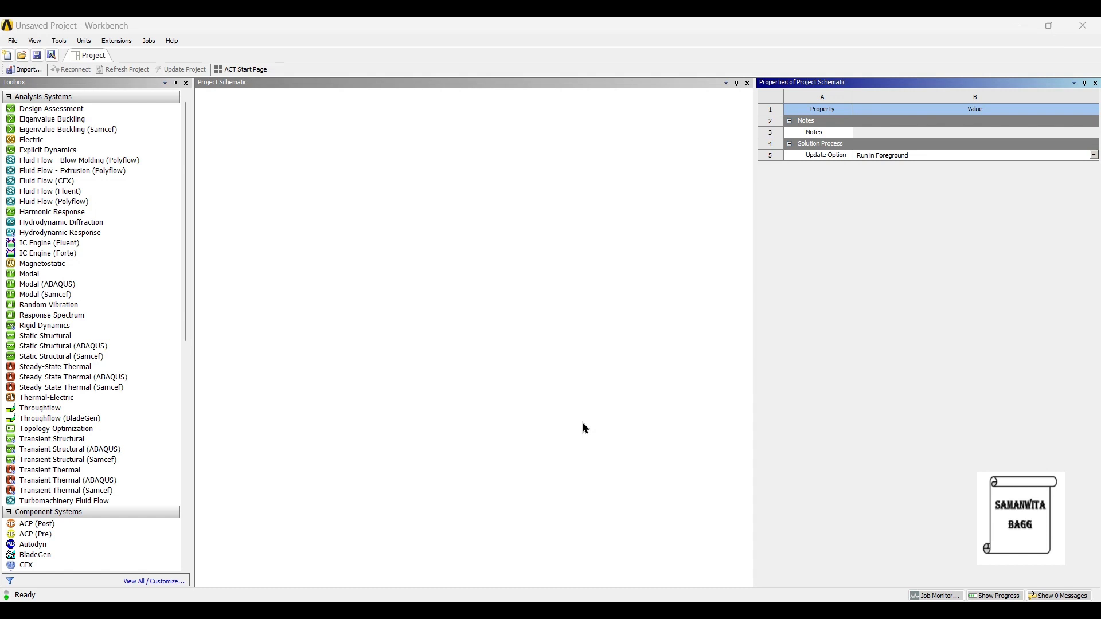
Add a Geometry component system to the project schematic and launch DesignModeler from its cell.
{"action": "scroll", "scroll_direction": "down", "scroll_amount": 3}
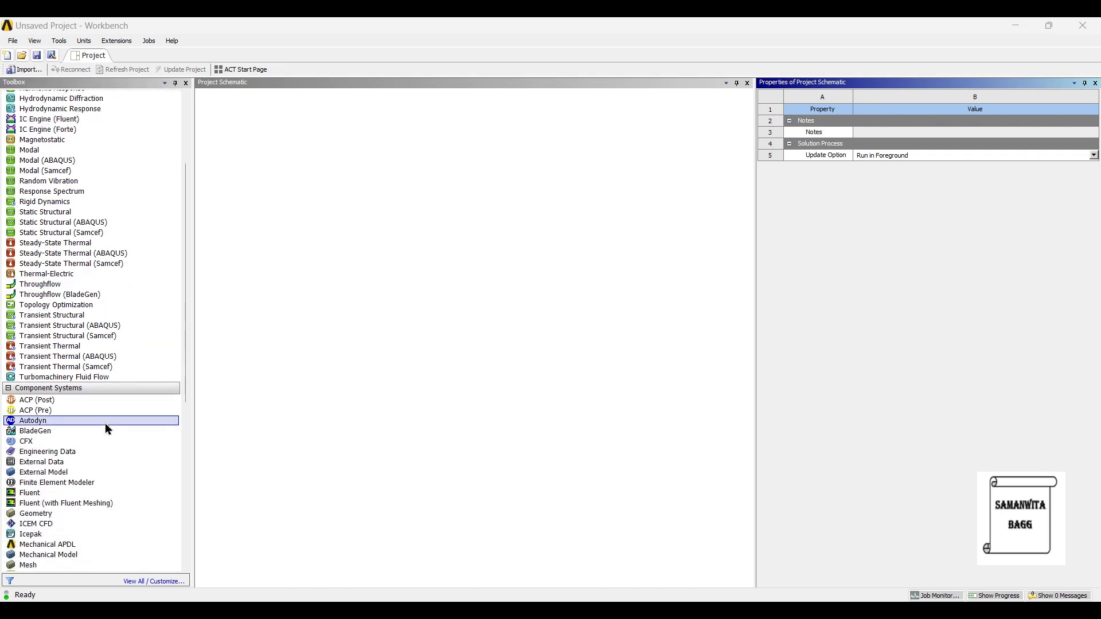
{"action": "scroll", "scroll_direction": "down", "scroll_amount": 3}
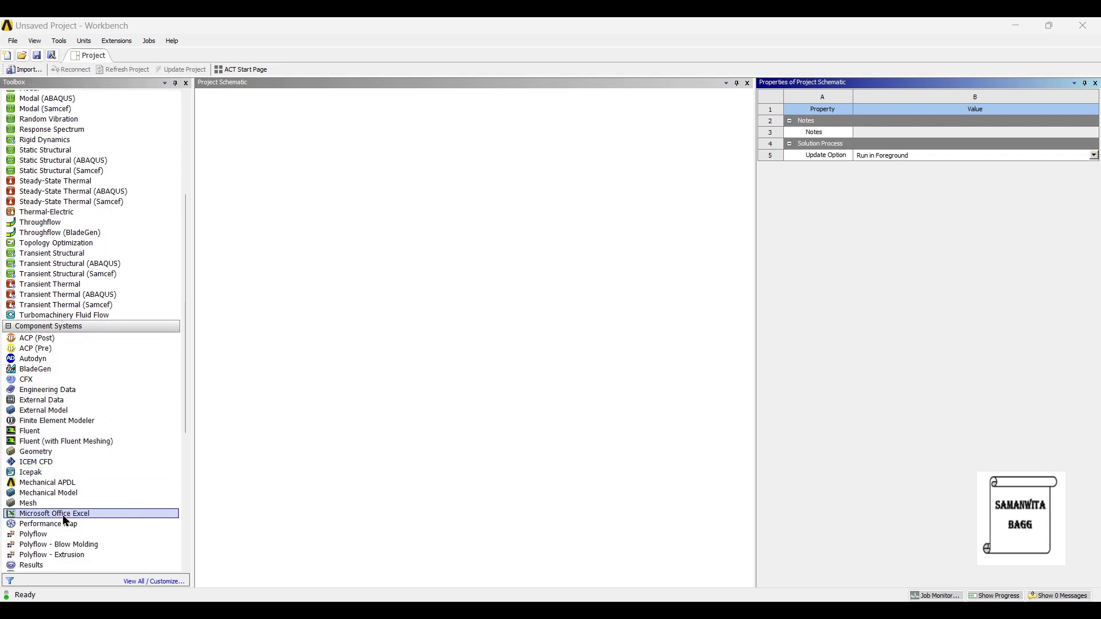
{"action": "left_click", "coordinate": [44, 411]}
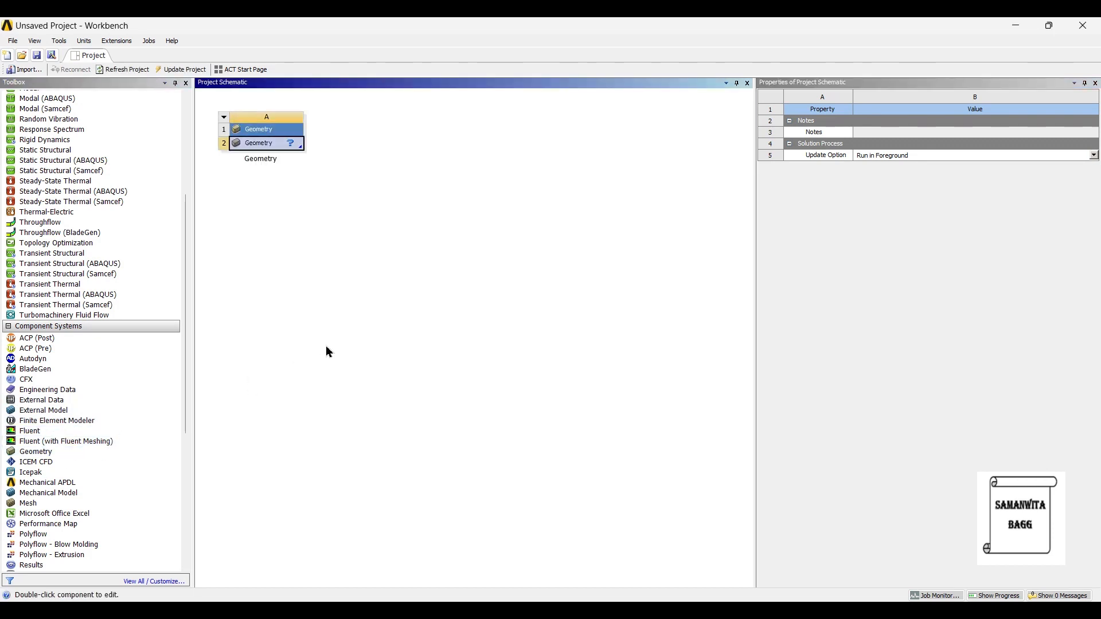
{"action": "left_click", "coordinate": [258, 143]}
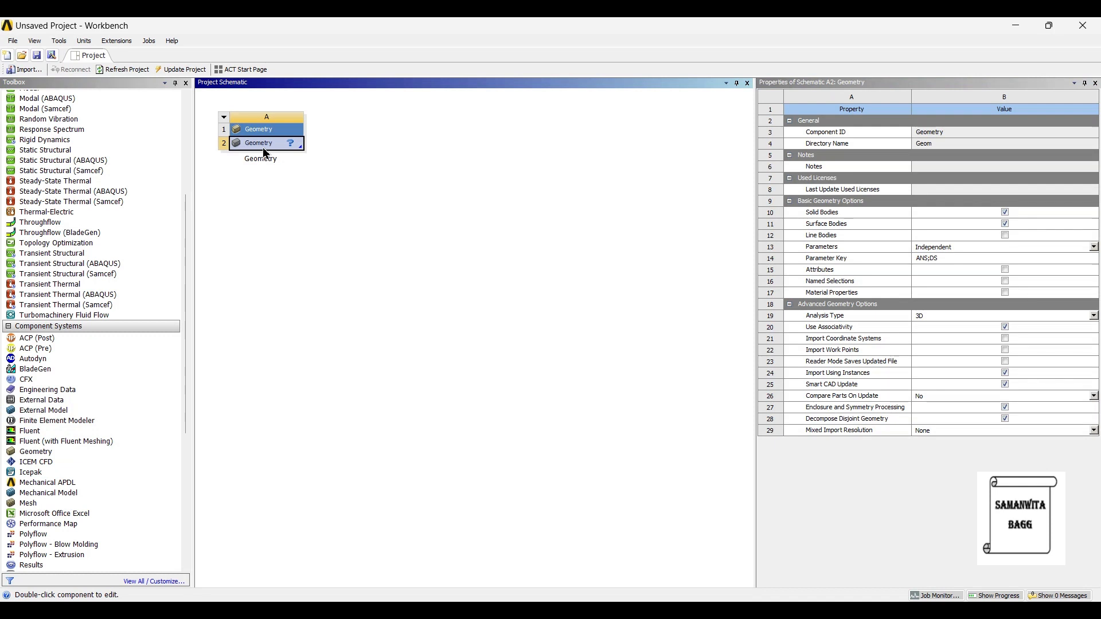
{"action": "double_click", "coordinate": [258, 142]}
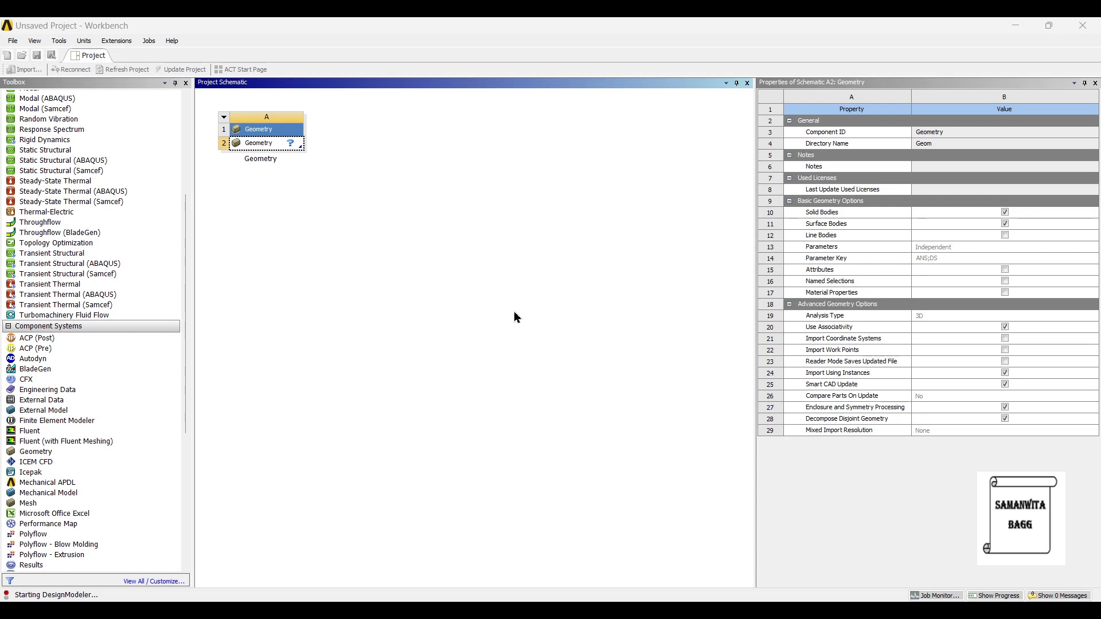
Set the model units to millimetres and select the ZX plane for sketching.
{"action": "double_click", "coordinate": [265, 142]}
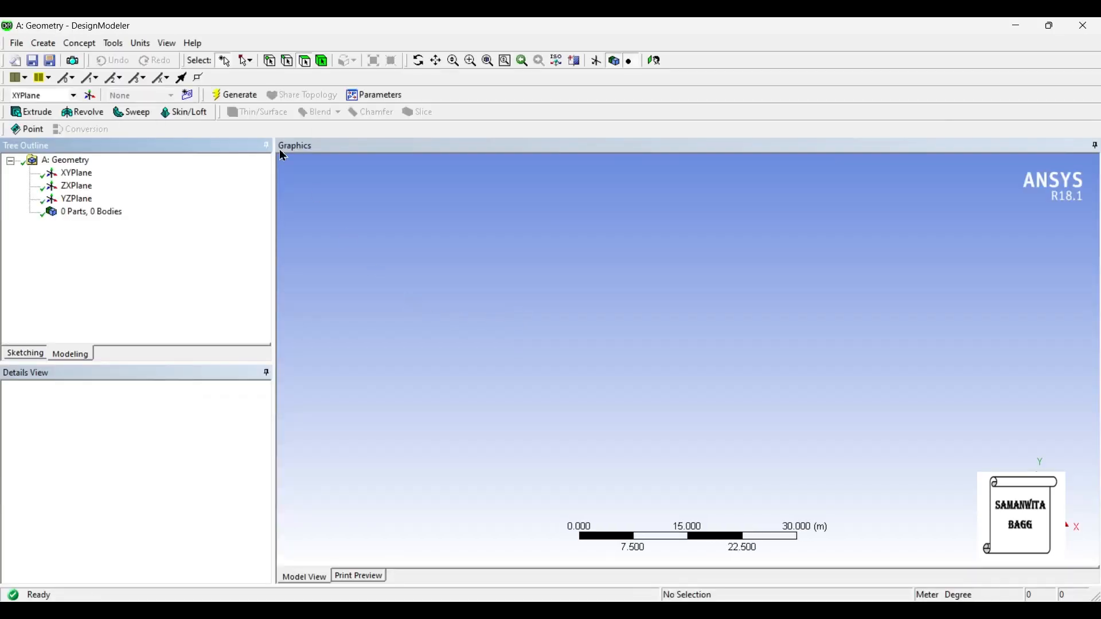
{"action": "left_click", "coordinate": [140, 42]}
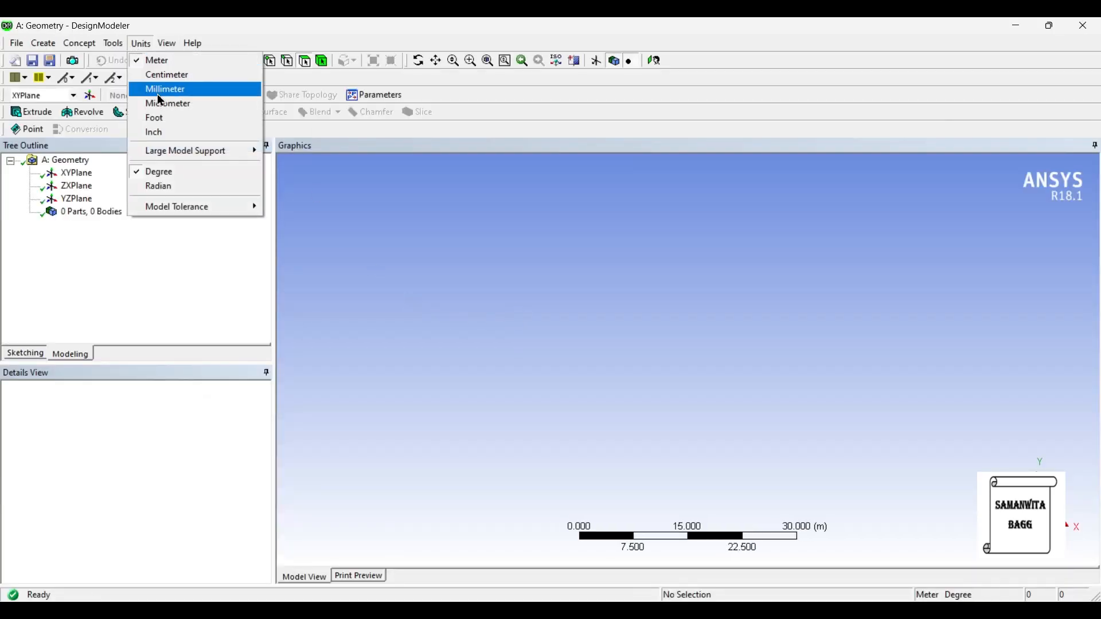
{"action": "left_click", "coordinate": [165, 88]}
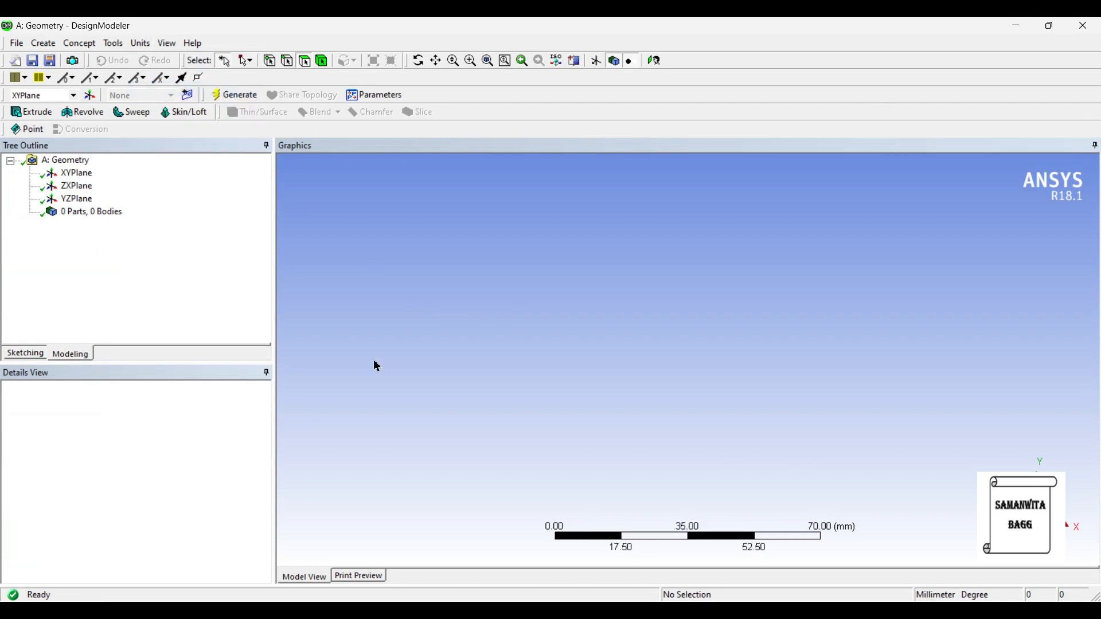
{"action": "left_click", "coordinate": [77, 186]}
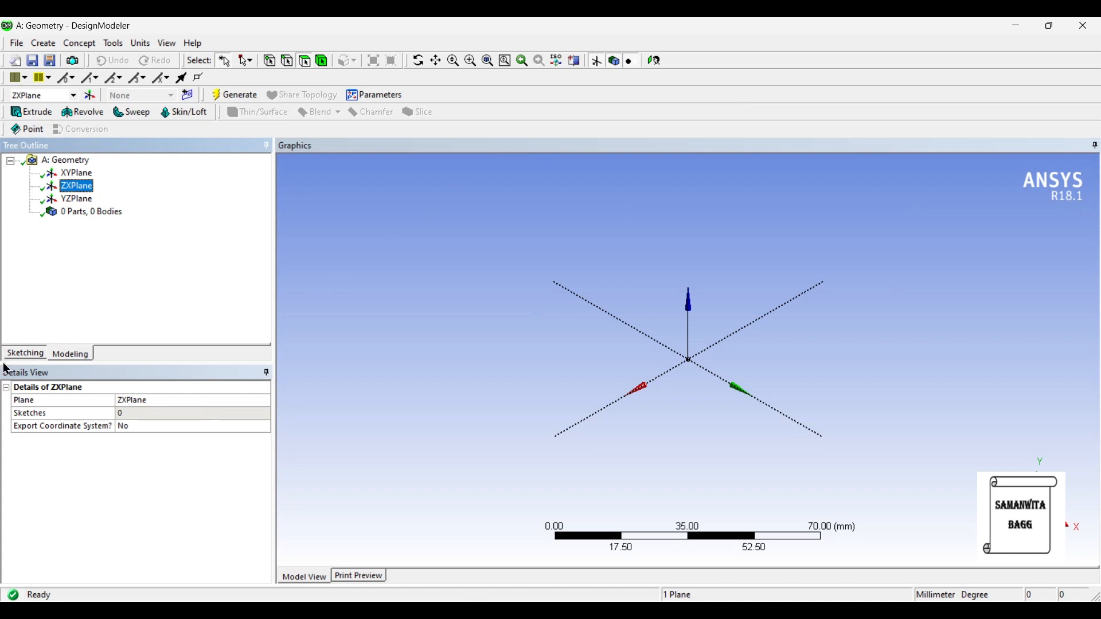
Sketch a circle on the ZX plane with a 20 mm diameter dimension and a vertical offset dimension.
{"action": "left_click", "coordinate": [24, 353]}
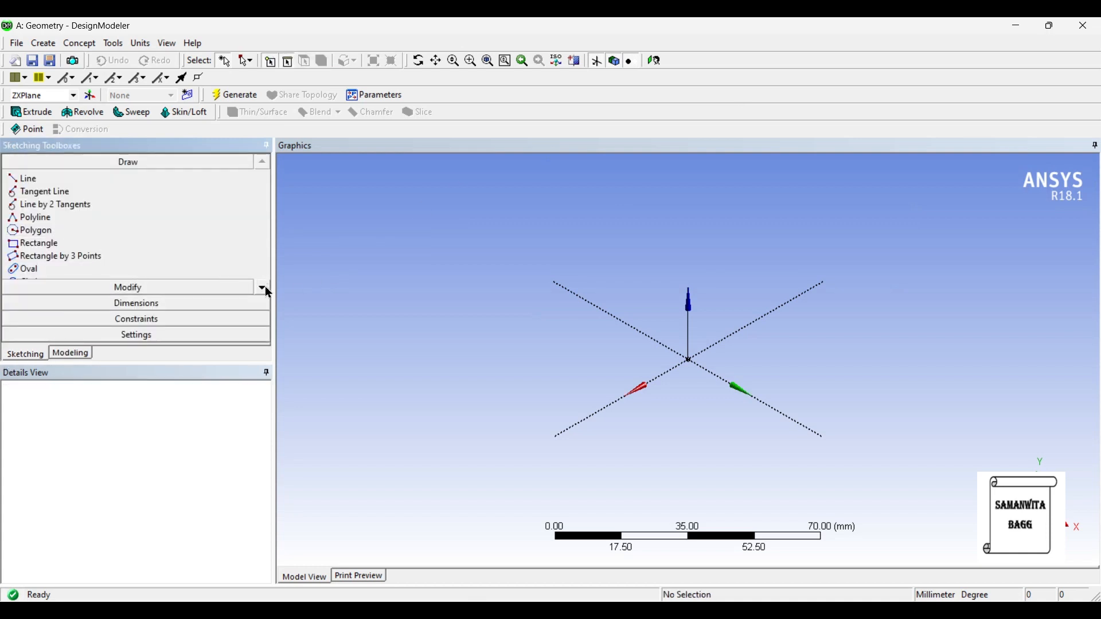
{"action": "left_click", "coordinate": [654, 59]}
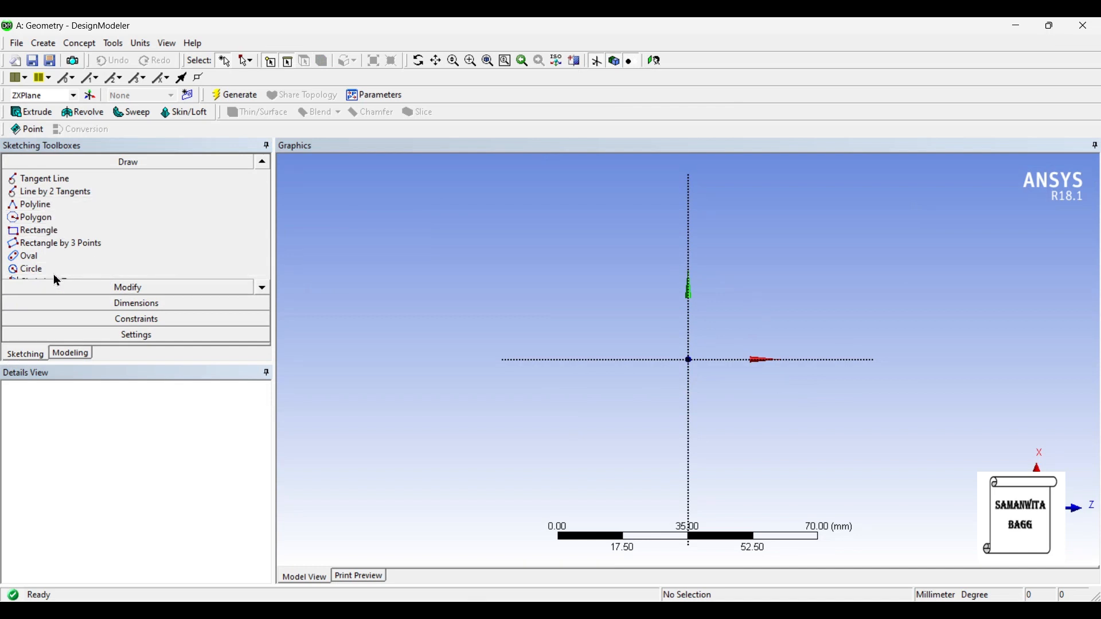
{"action": "left_click", "coordinate": [31, 268]}
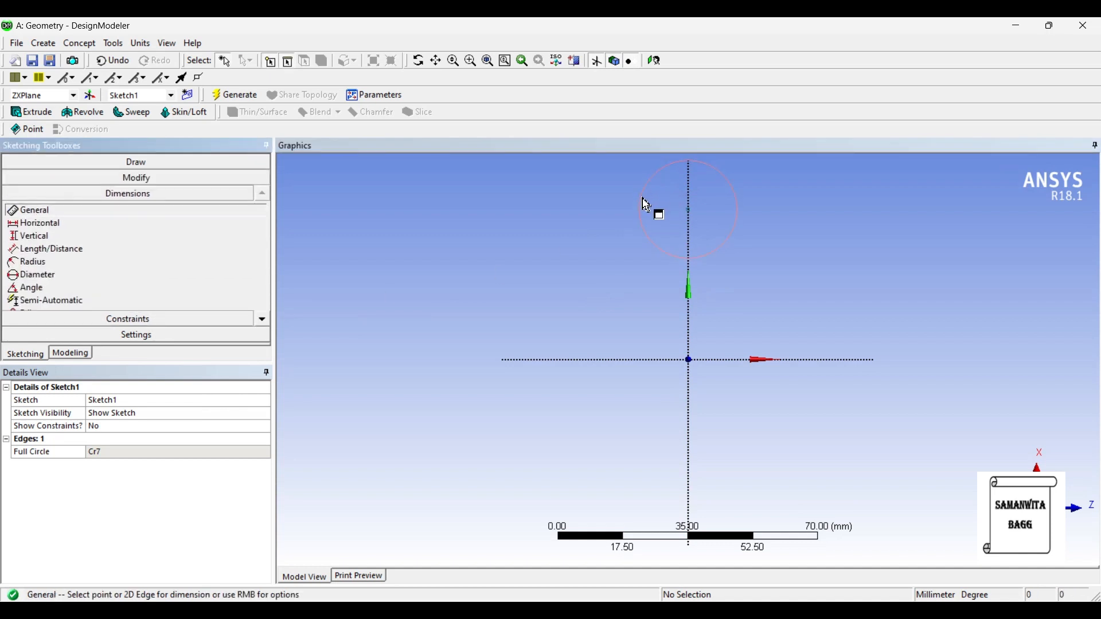
{"action": "left_click", "coordinate": [640, 196]}
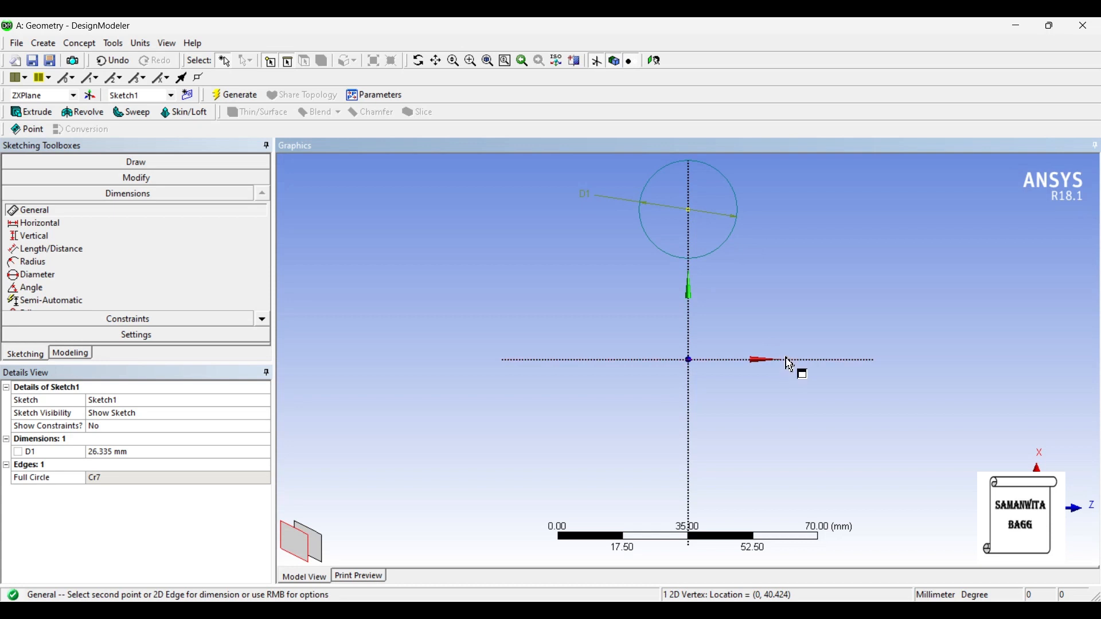
{"action": "left_click", "coordinate": [791, 362]}
{"action": "type", "text": "20"}
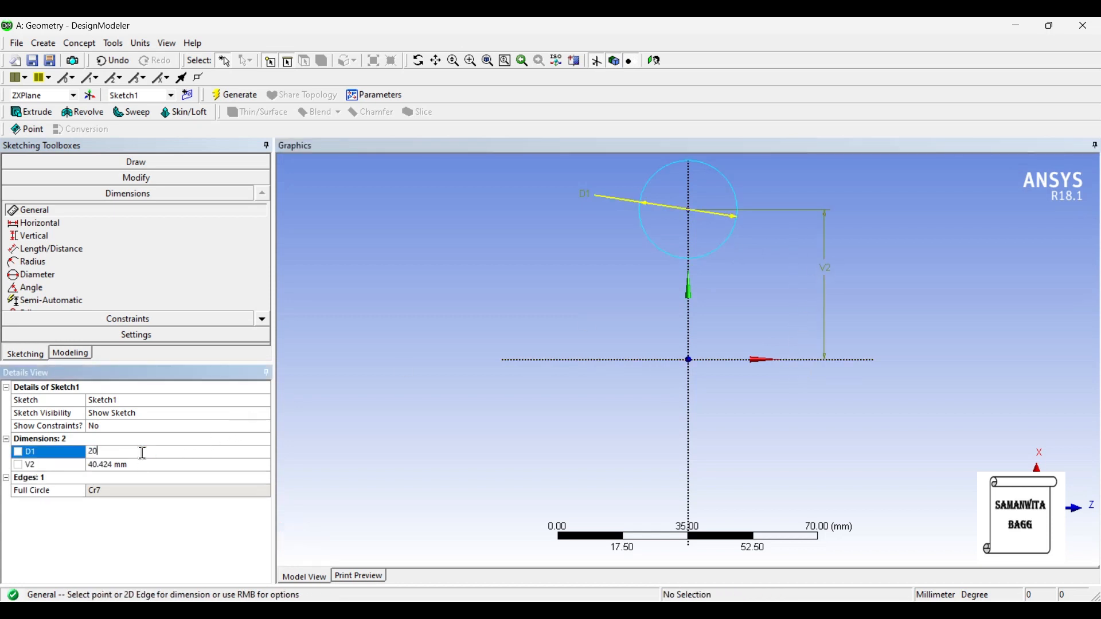
Set the circle's vertical offset V2 to 35 mm and return to Modeling for a new sketch.
{"action": "left_click", "coordinate": [119, 465]}
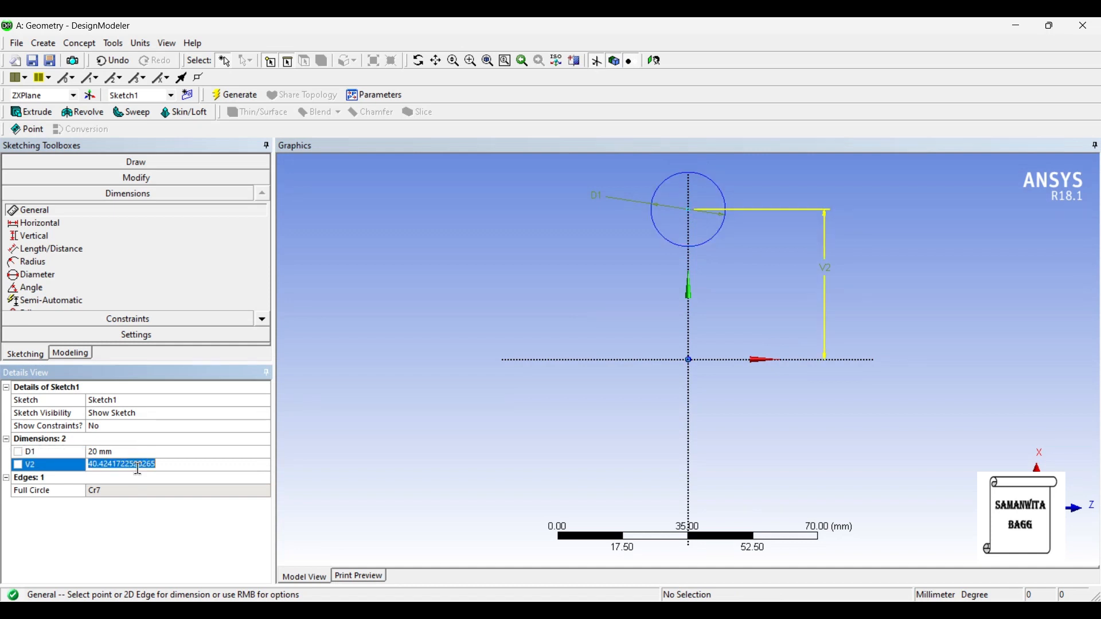
{"action": "type", "text": "3"}
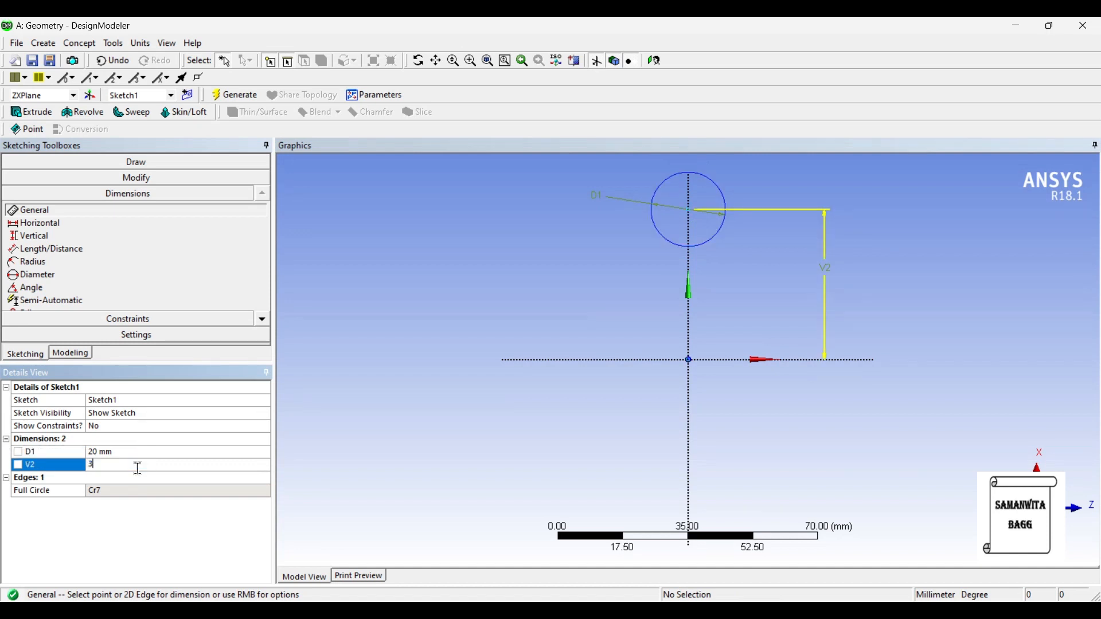
{"action": "type", "text": "35 mm"}
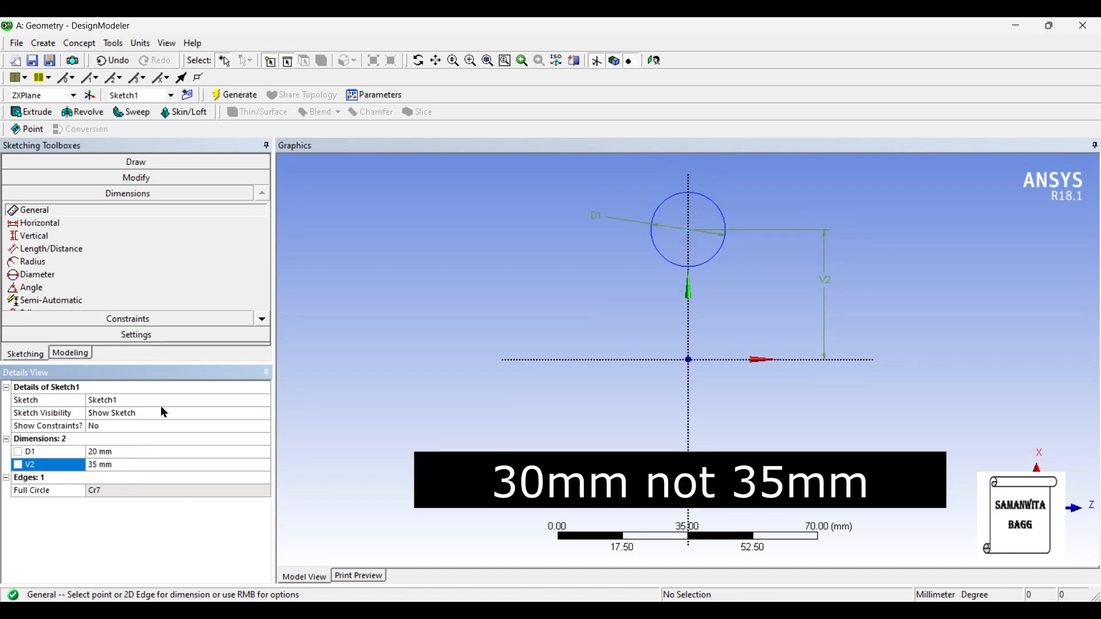
{"action": "left_click", "coordinate": [70, 353]}
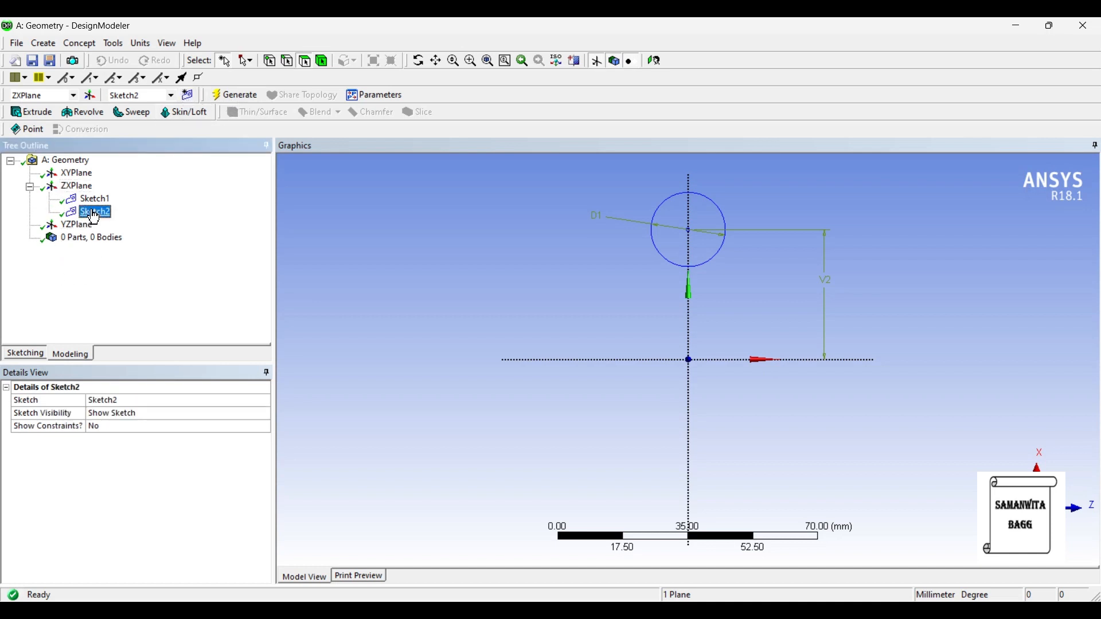
In Sketch2, draw a 20 mm circle centred 35 mm below the origin with diameter and vertical dimensions.
{"action": "left_click", "coordinate": [24, 353]}
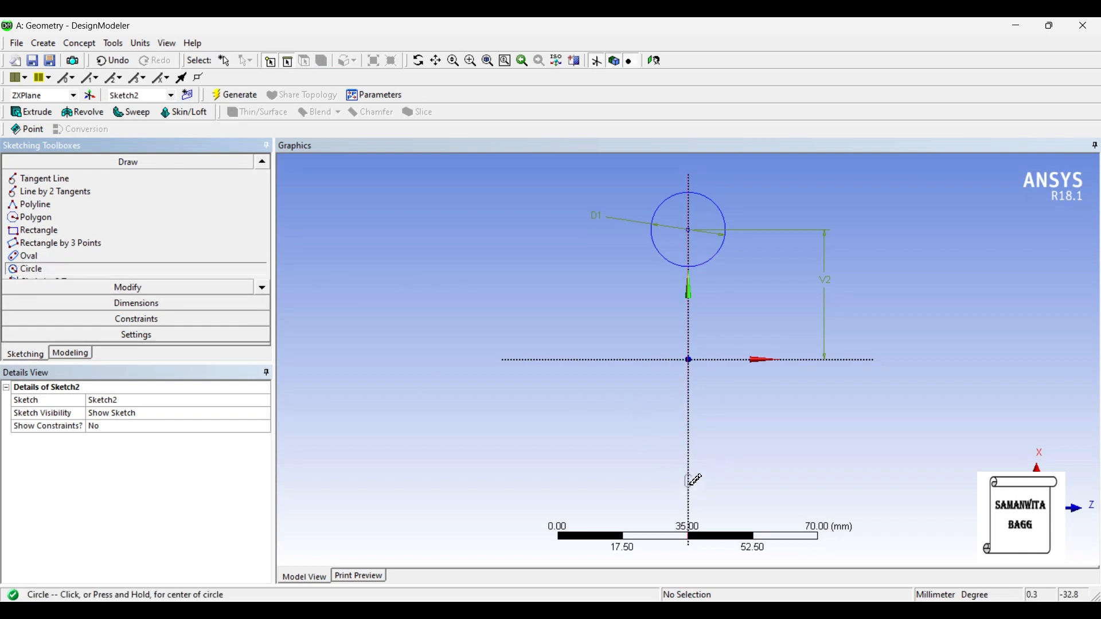
{"action": "left_click", "coordinate": [689, 480]}
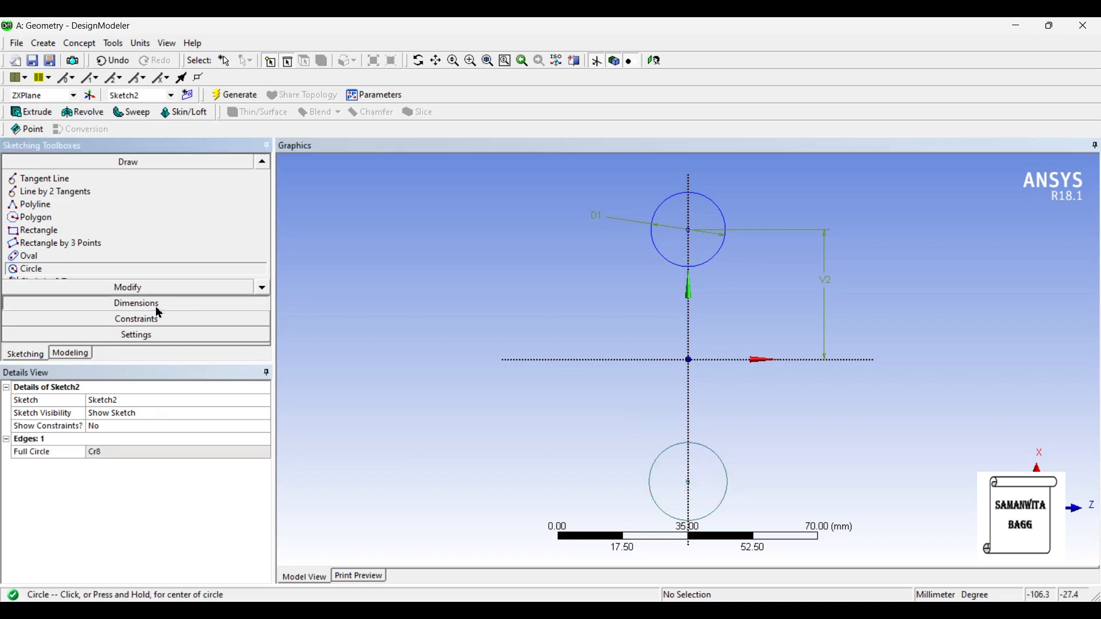
{"action": "left_click", "coordinate": [136, 303]}
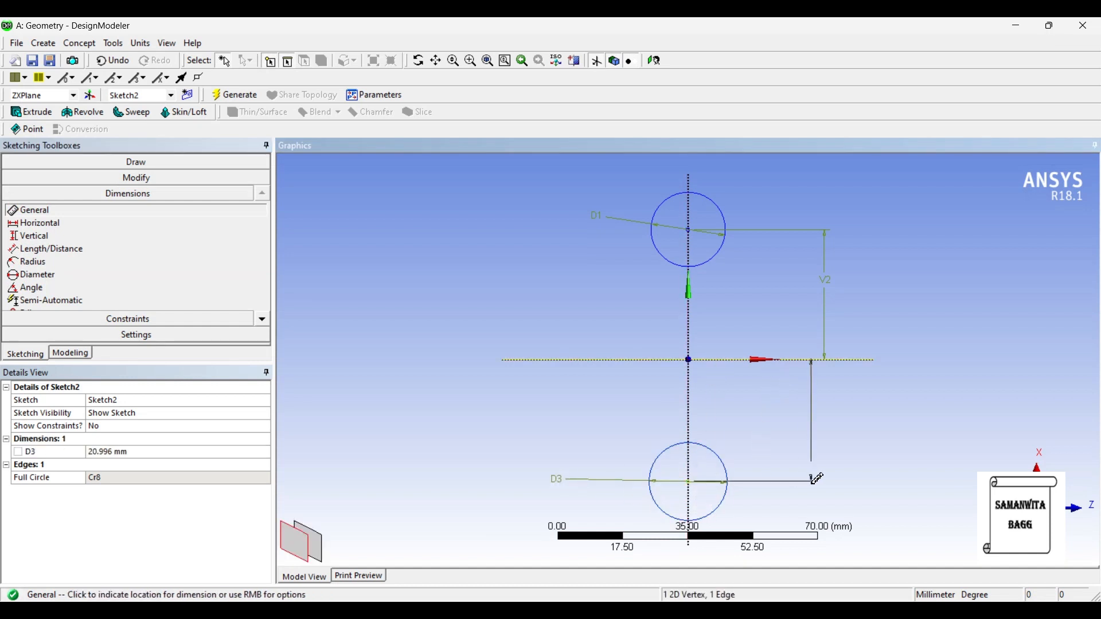
{"action": "left_click", "coordinate": [815, 479]}
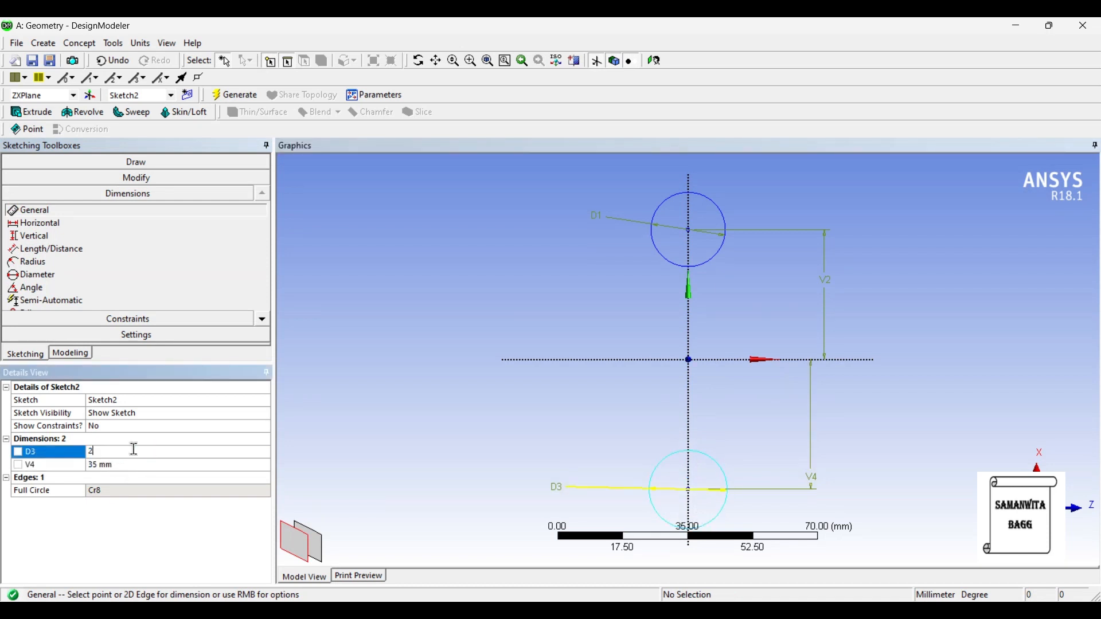
{"action": "type", "text": "20 mm"}
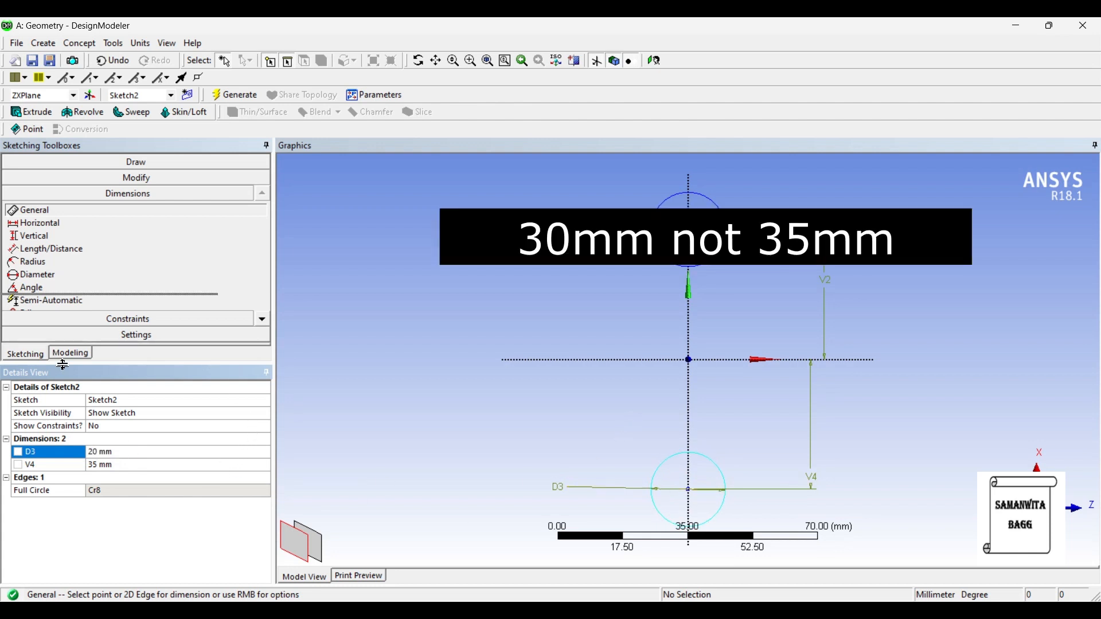
{"action": "left_click", "coordinate": [70, 353]}
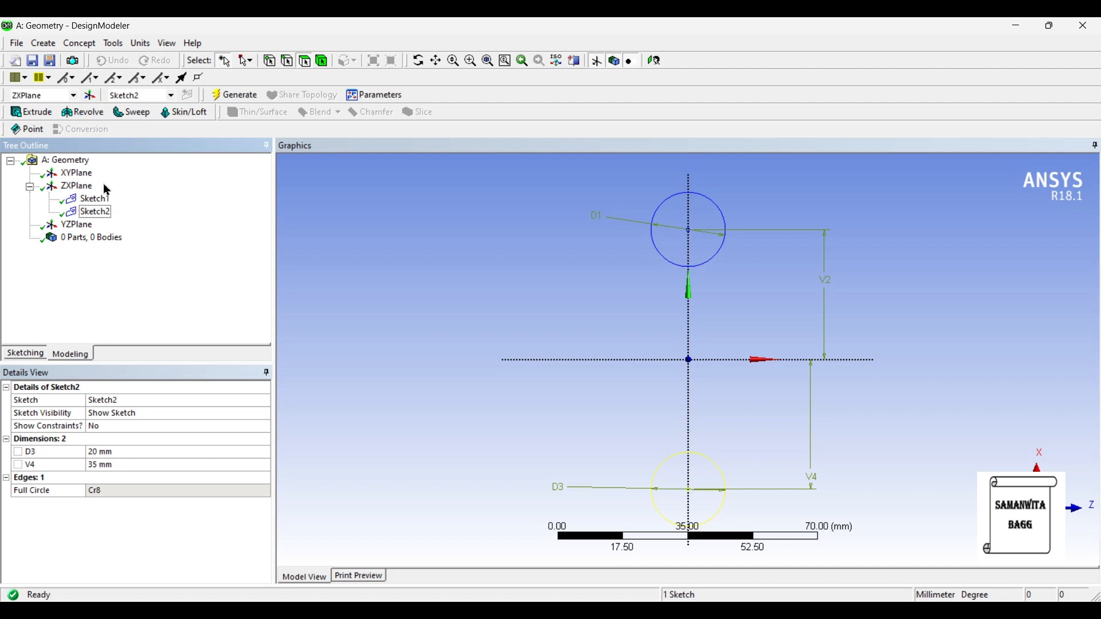
On the XY plane, sketch a 60 mm circle in Sketch3.
{"action": "left_click", "coordinate": [77, 173]}
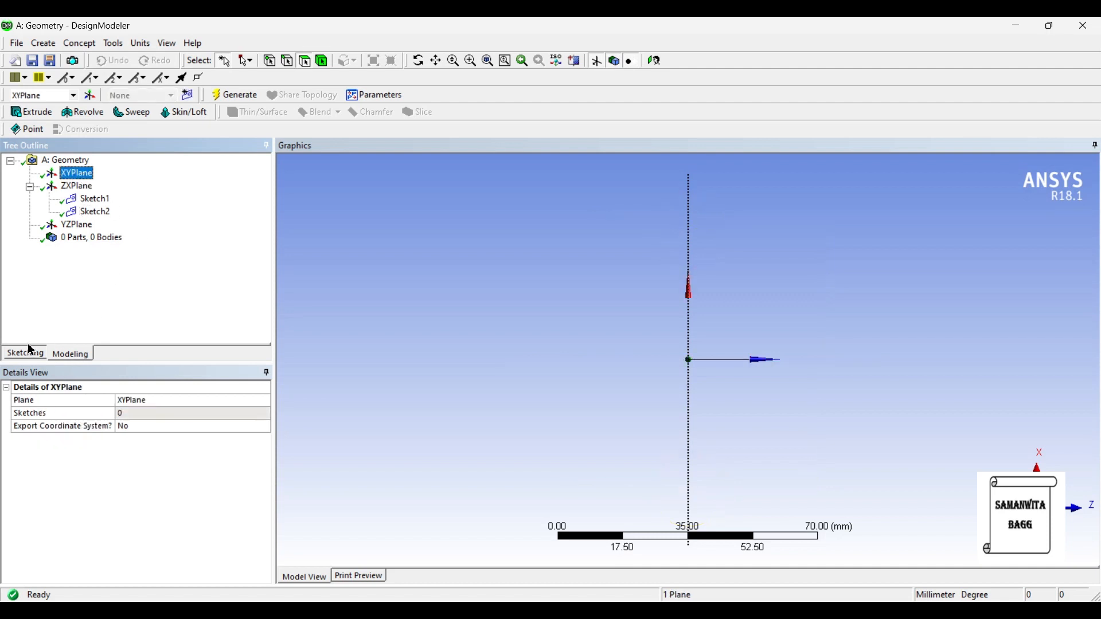
{"action": "left_click", "coordinate": [24, 353]}
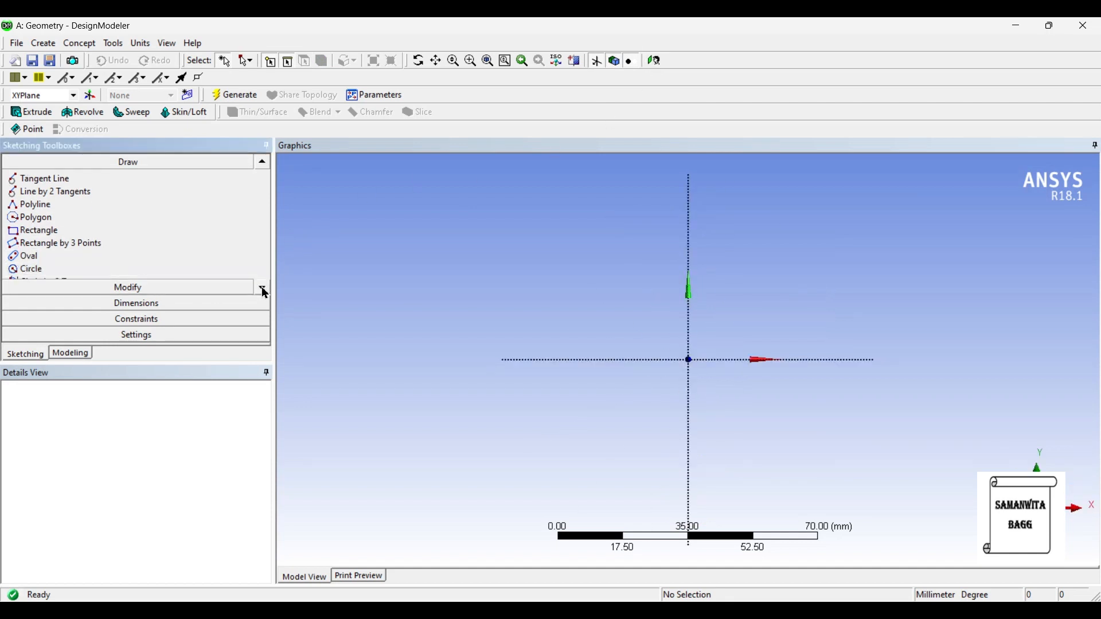
{"action": "left_click", "coordinate": [31, 269]}
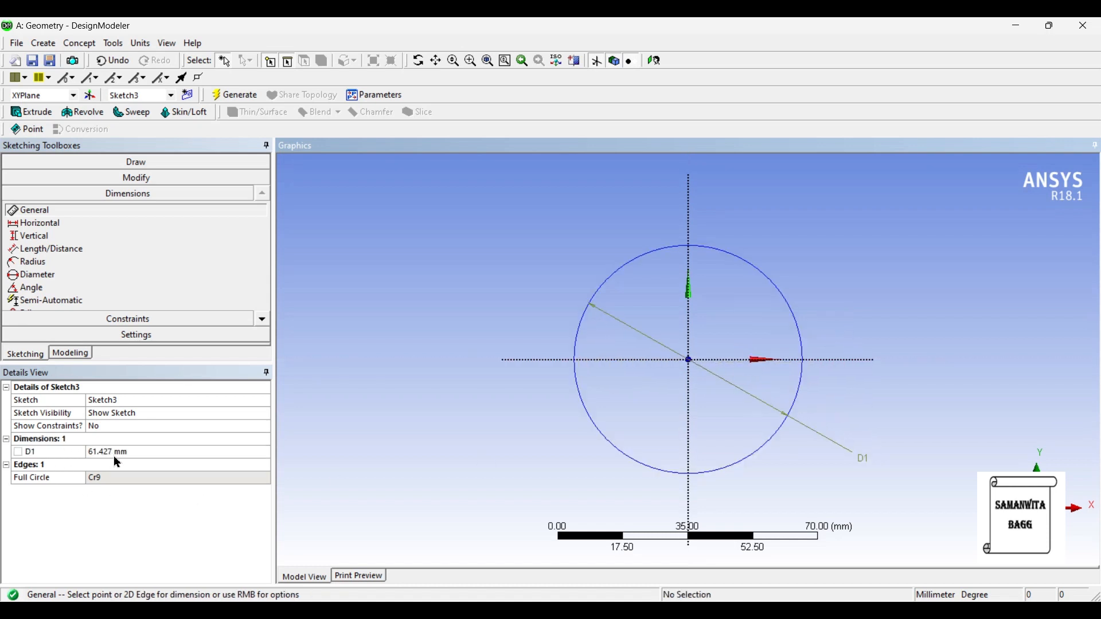
{"action": "type", "text": "60 mm"}
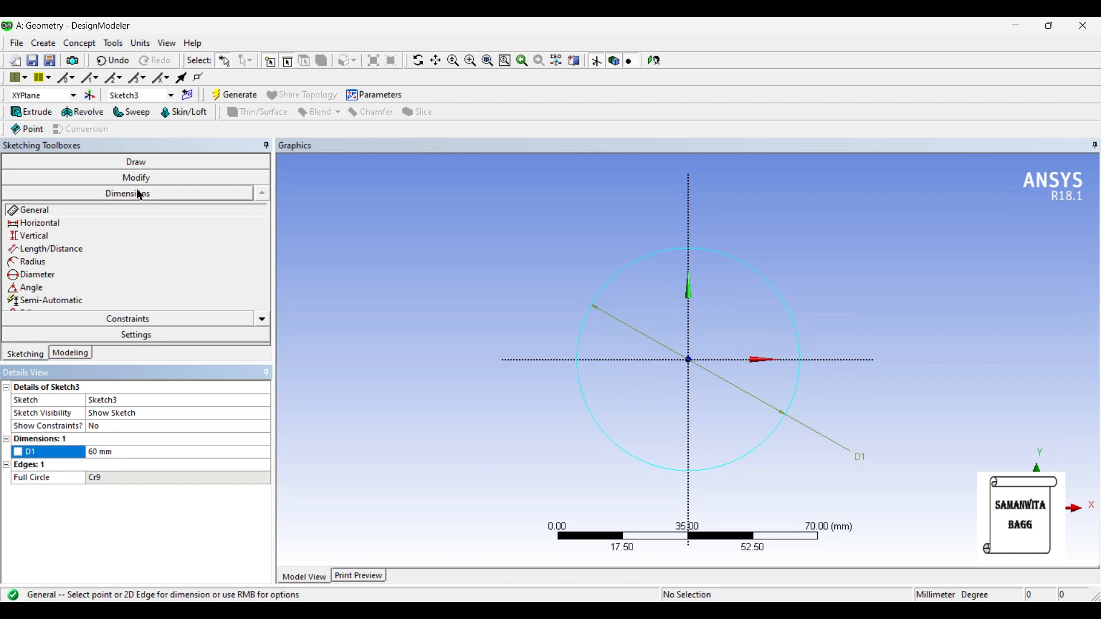
Trim the circle's upper-right quarter to leave a three-quarter arc, then add Sketch4 on the XY plane.
{"action": "left_click", "coordinate": [127, 177]}
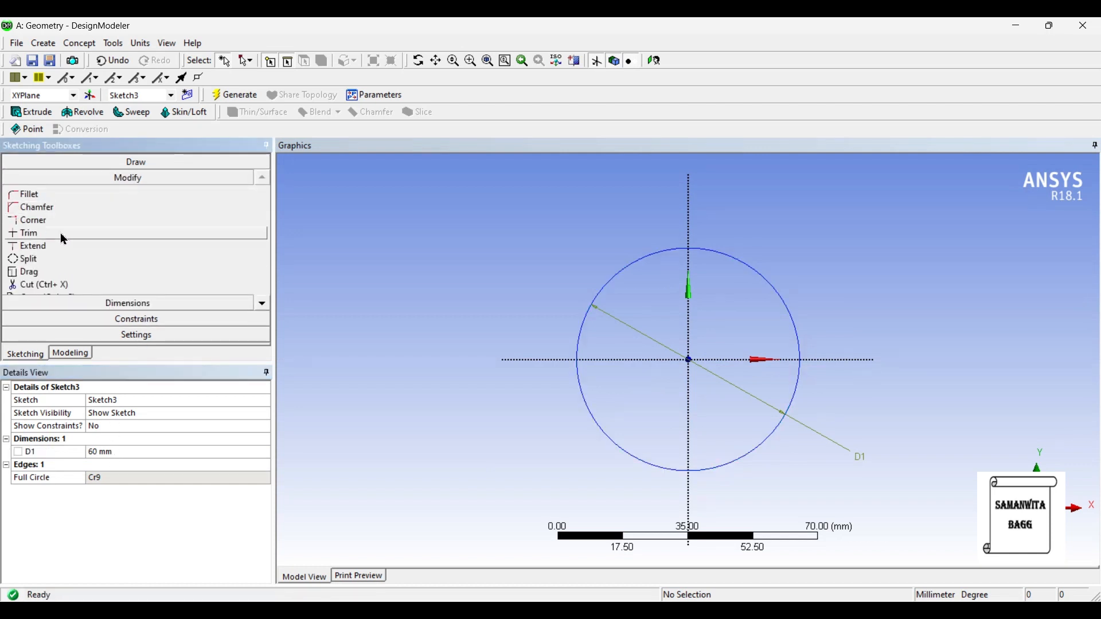
{"action": "left_click", "coordinate": [30, 233]}
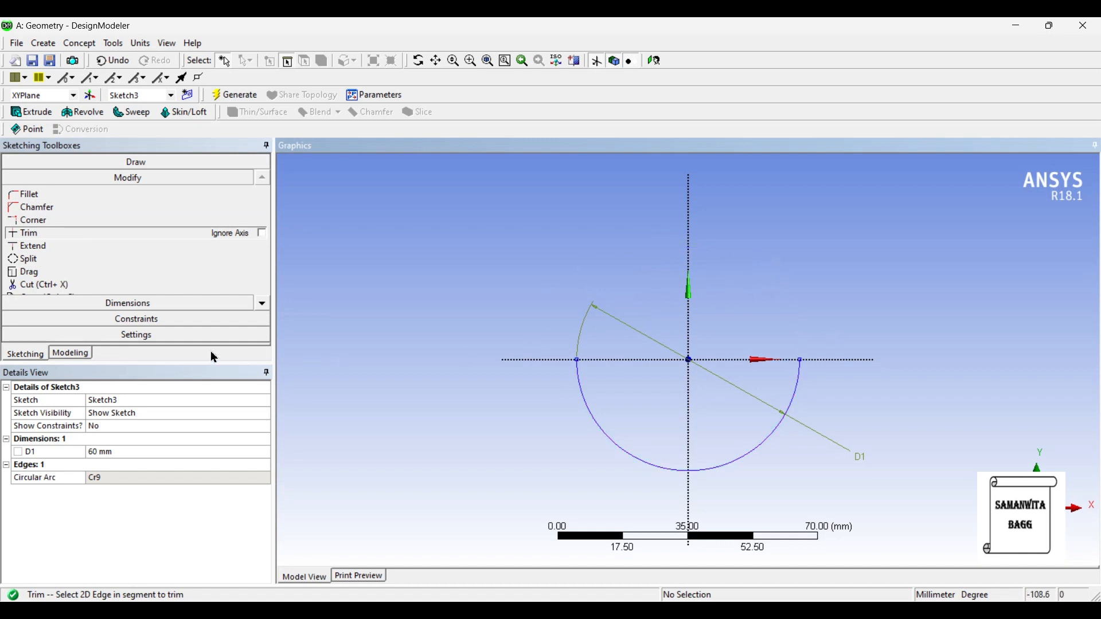
{"action": "left_click", "coordinate": [70, 354]}
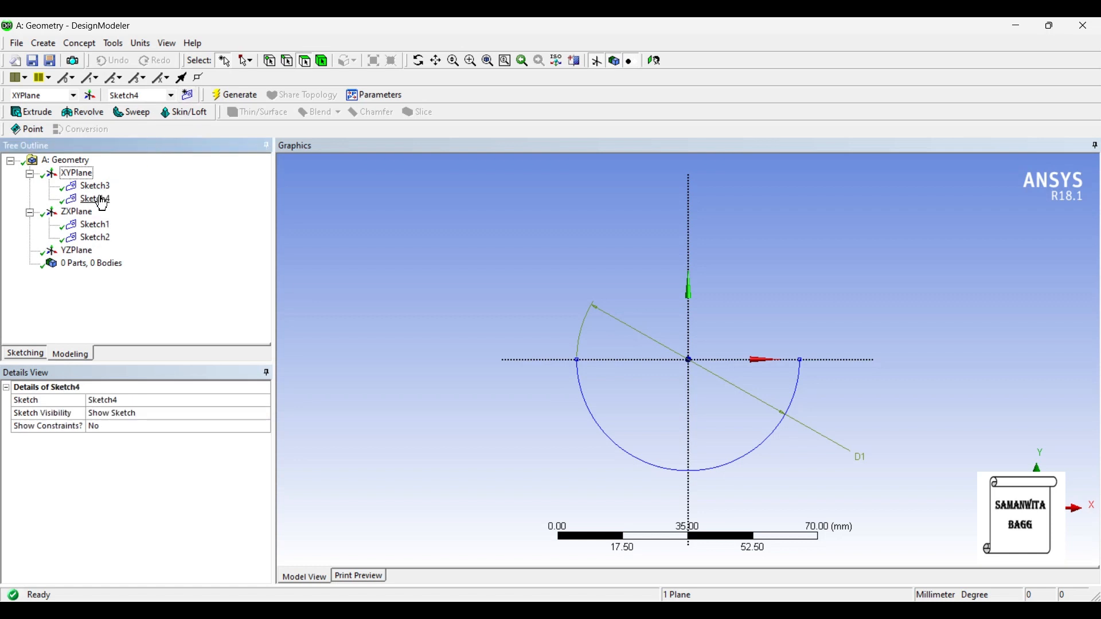
In Sketch4, draw a 60 mm circle centred on the origin.
{"action": "left_click", "coordinate": [24, 352]}
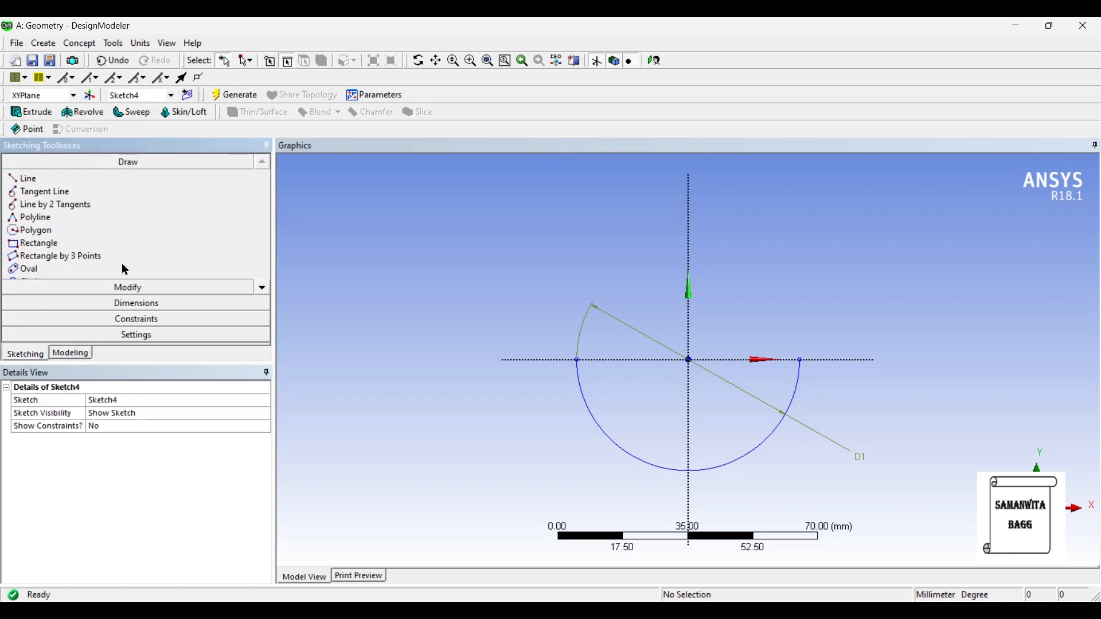
{"action": "mouse_move", "coordinate": [261, 287]}
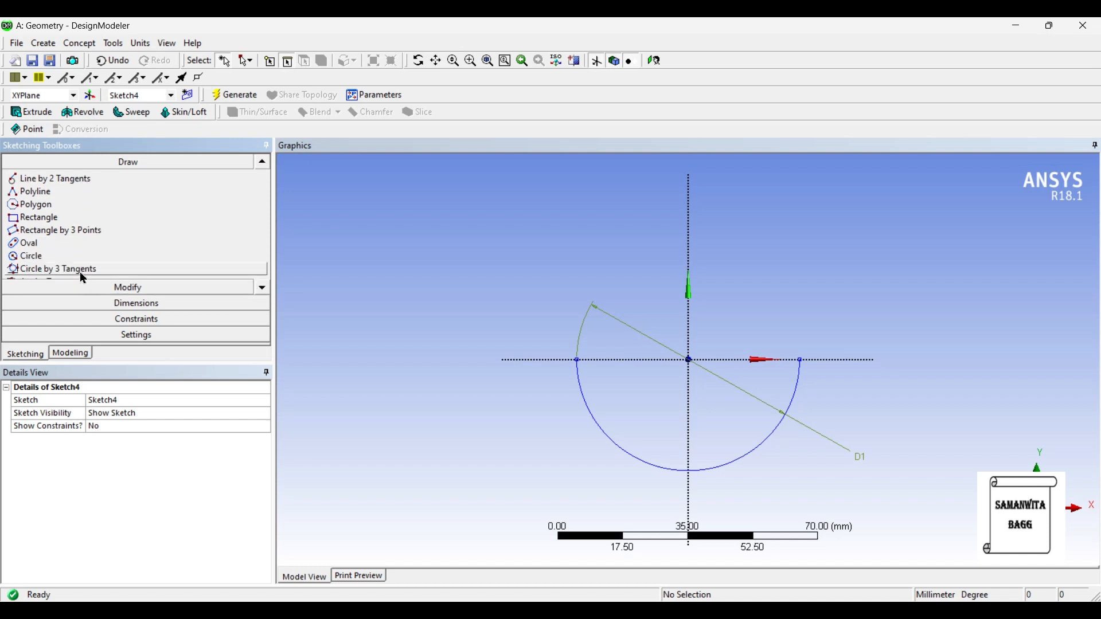
{"action": "left_click", "coordinate": [31, 256]}
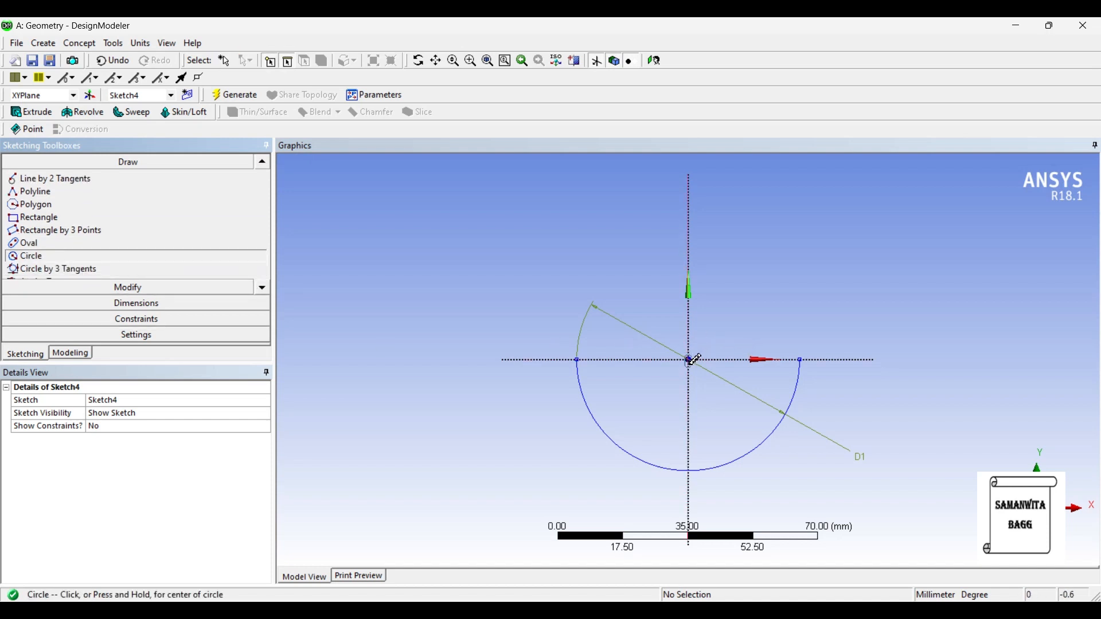
{"action": "left_click_drag", "start_coordinate": [688, 361], "coordinate": [772, 408]}
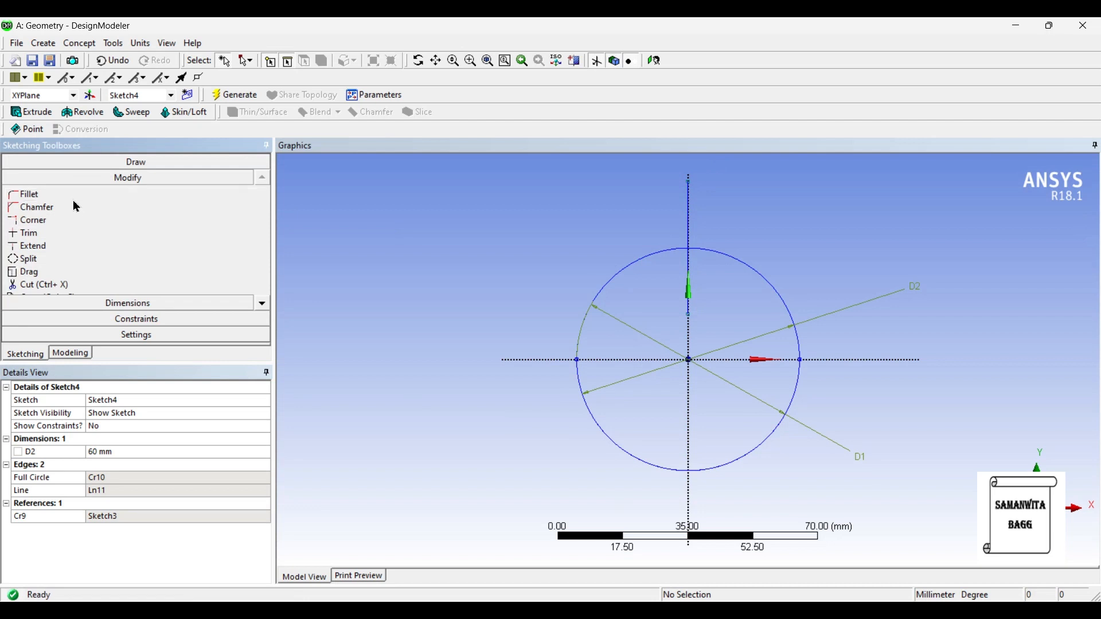
Trim away the lower-left and lower-right parts, leaving the upper-left quarter arc.
{"action": "left_click", "coordinate": [28, 233]}
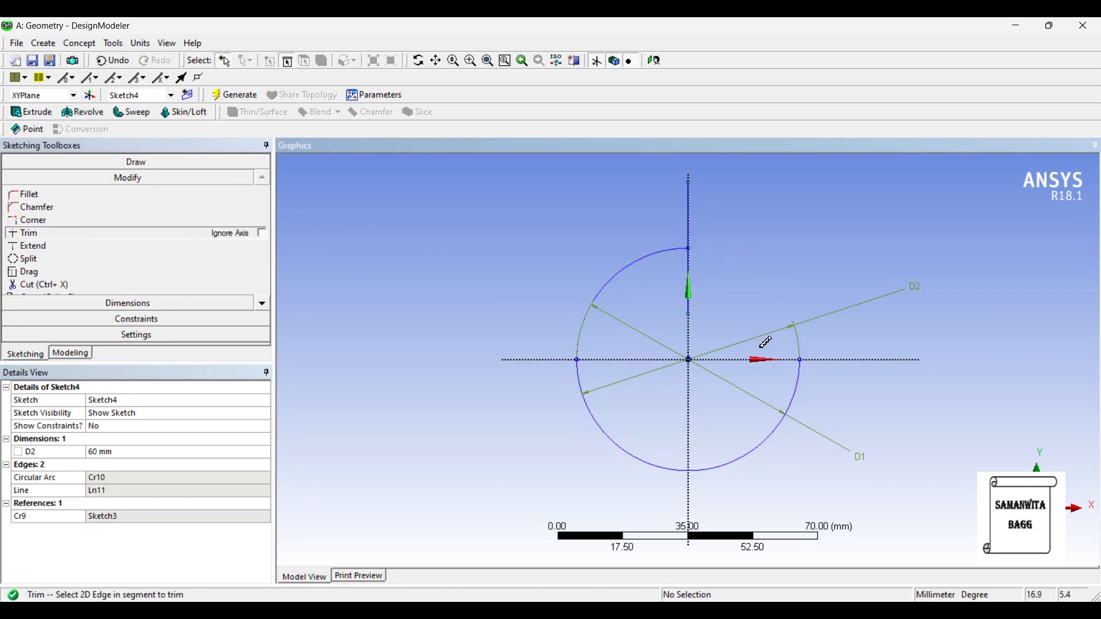
{"action": "mouse_move", "coordinate": [647, 258]}
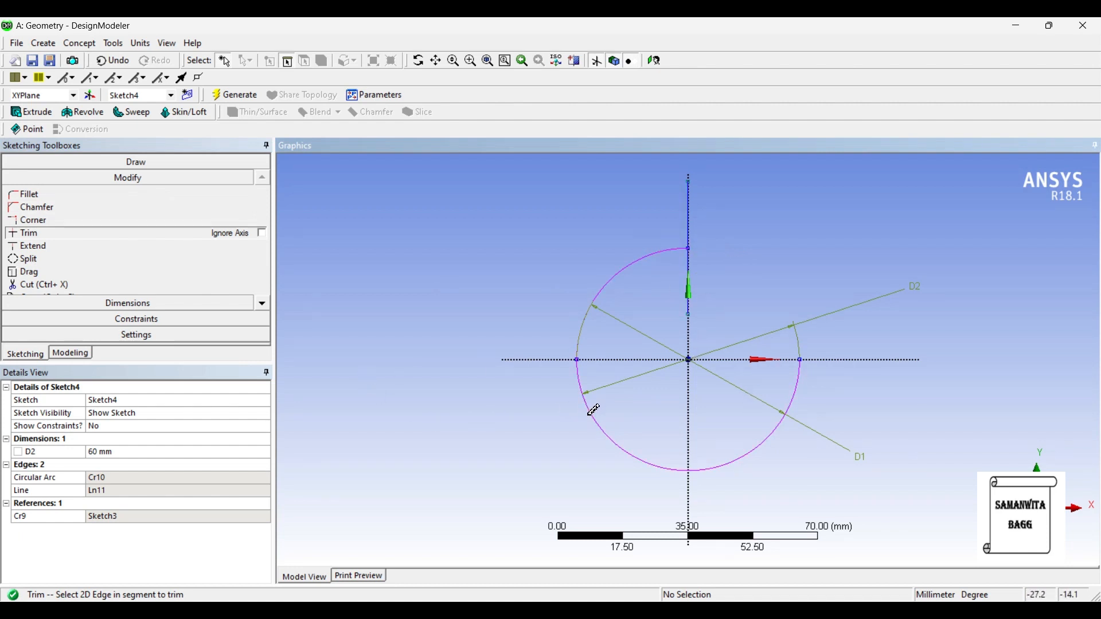
{"action": "left_click", "coordinate": [582, 393]}
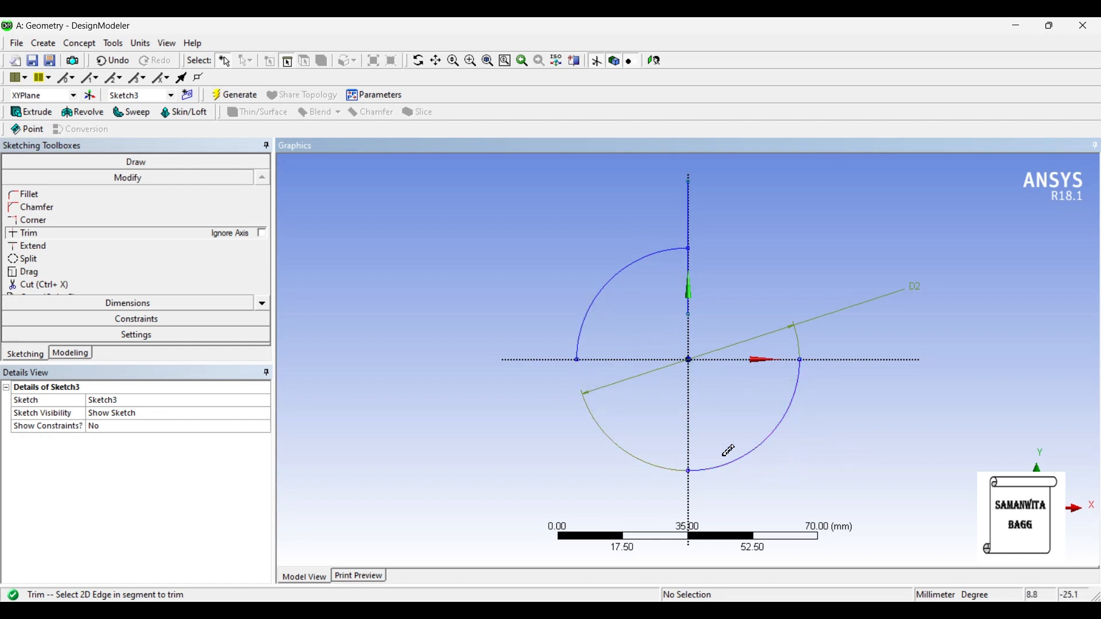
{"action": "left_click", "coordinate": [764, 450]}
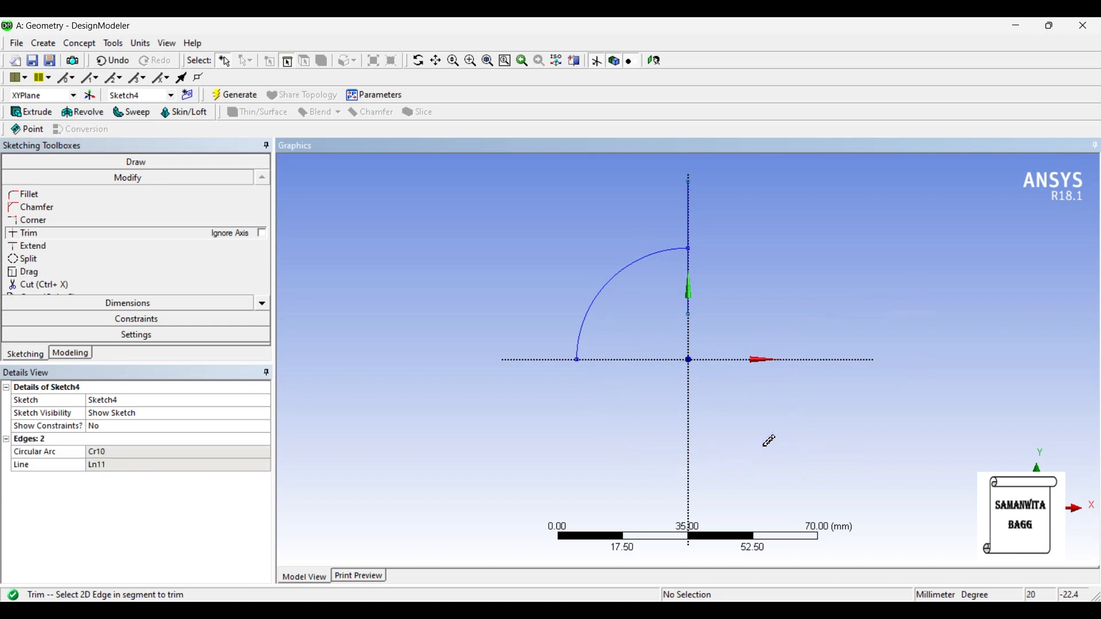
{"action": "mouse_move", "coordinate": [643, 320]}
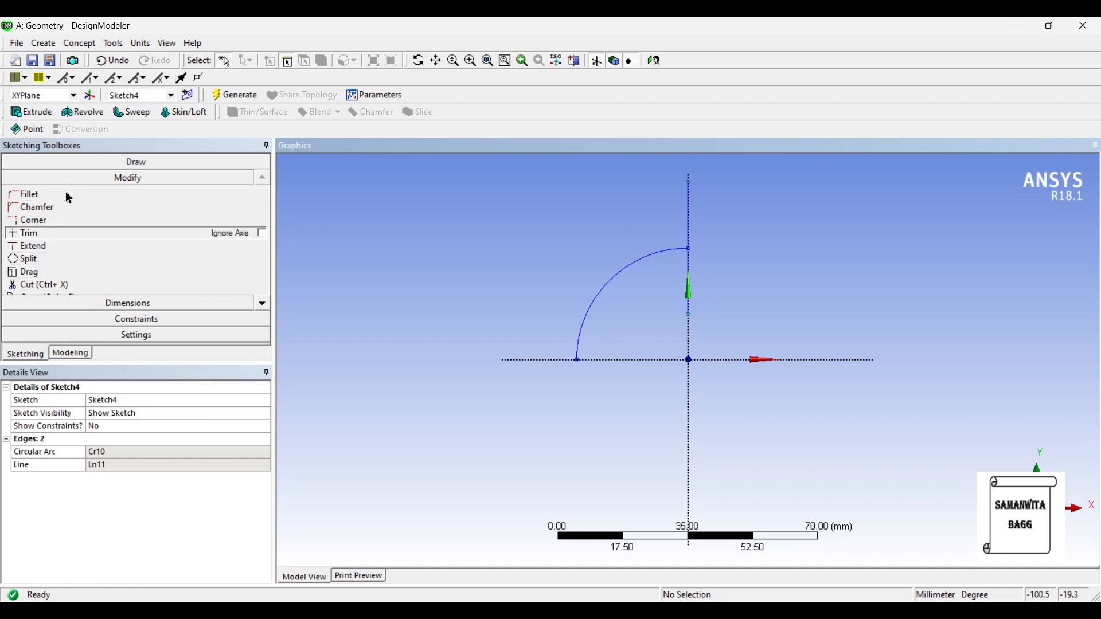
Fillet the corner between the quarter arc and the vertical line with an 11 mm radius.
{"action": "left_click", "coordinate": [29, 193]}
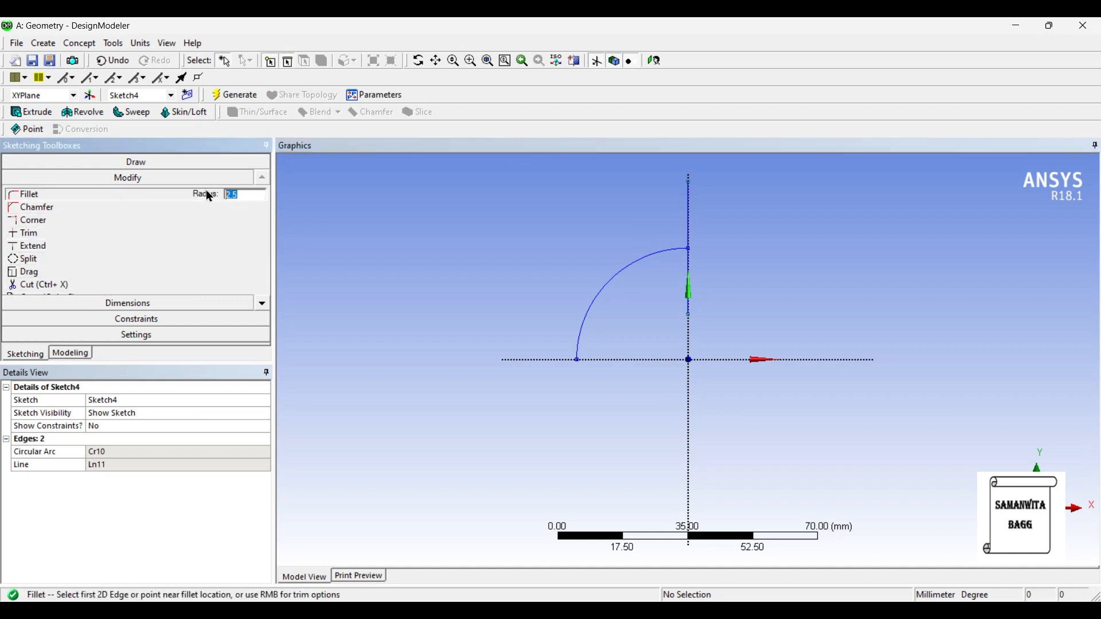
{"action": "type", "text": "11 mm"}
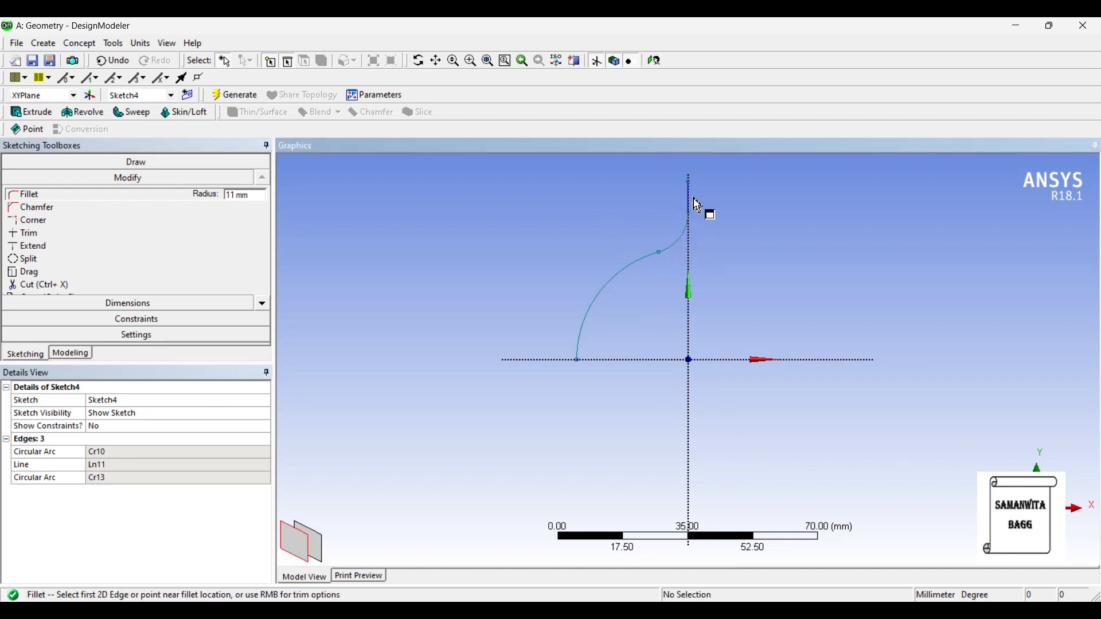
{"action": "mouse_move", "coordinate": [420, 375]}
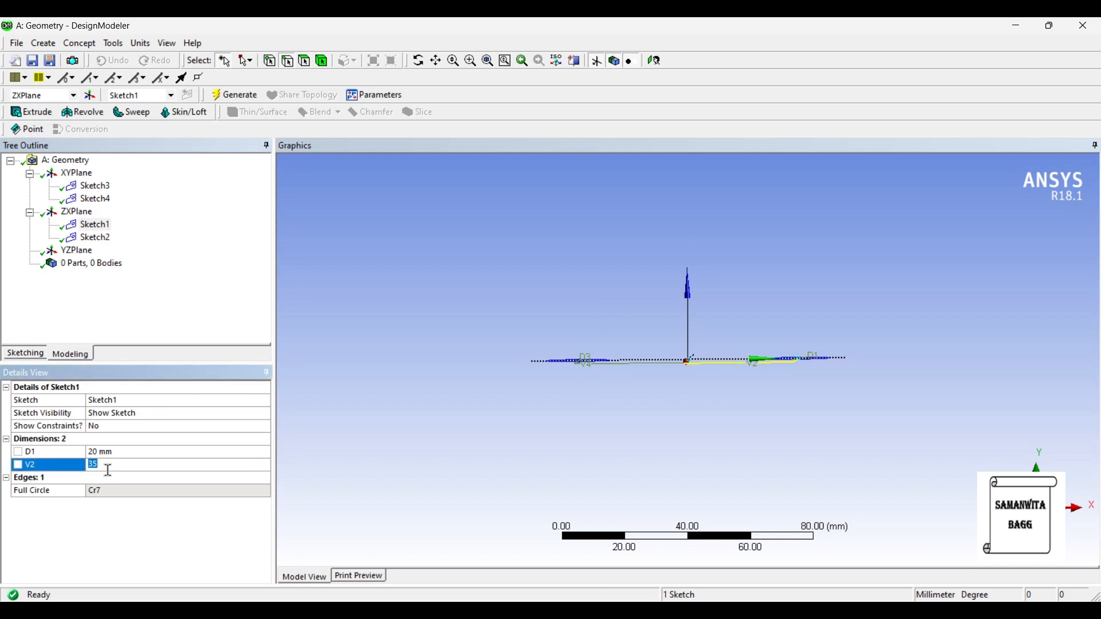
Set Sketch1's V2 and Sketch2's V4 offsets both to 30 mm.
{"action": "type", "text": "30 mm"}
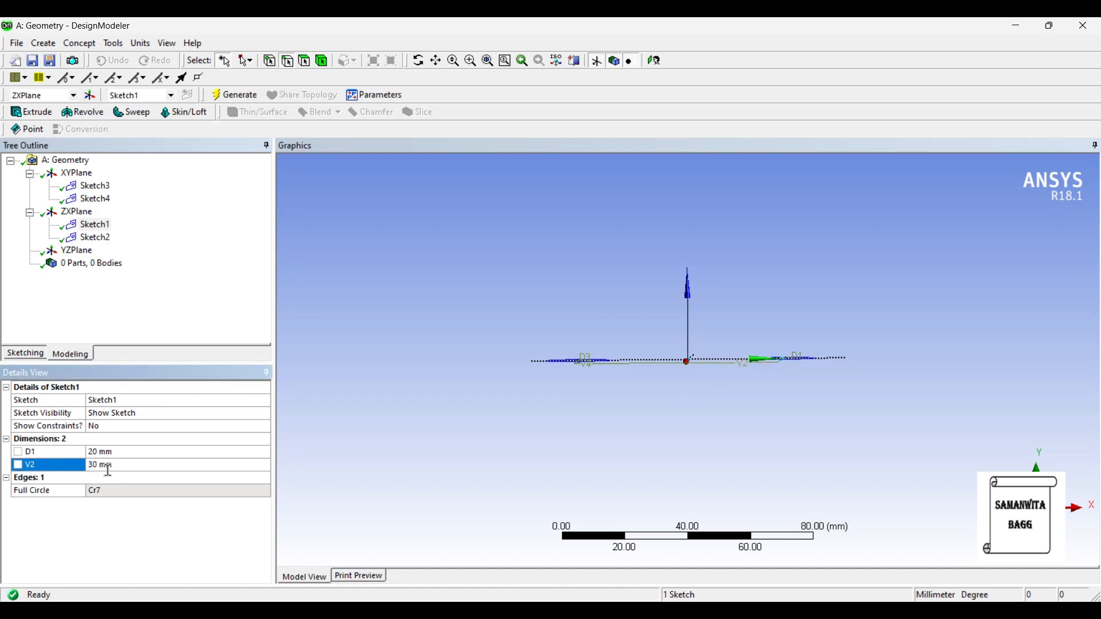
{"action": "left_click", "coordinate": [95, 236]}
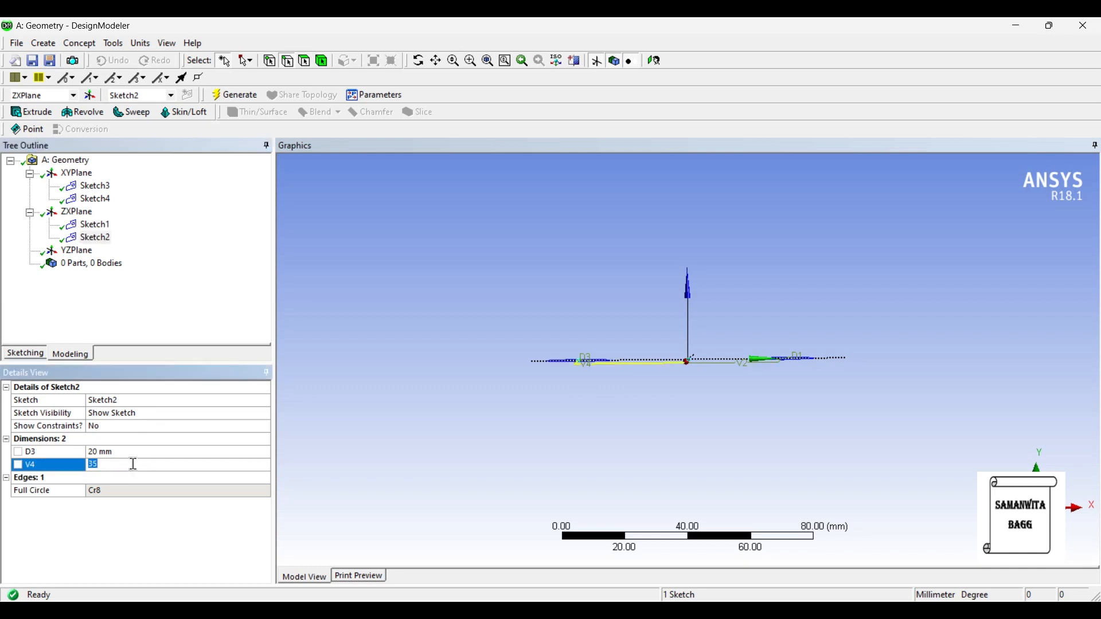
{"action": "type", "text": "30 mm"}
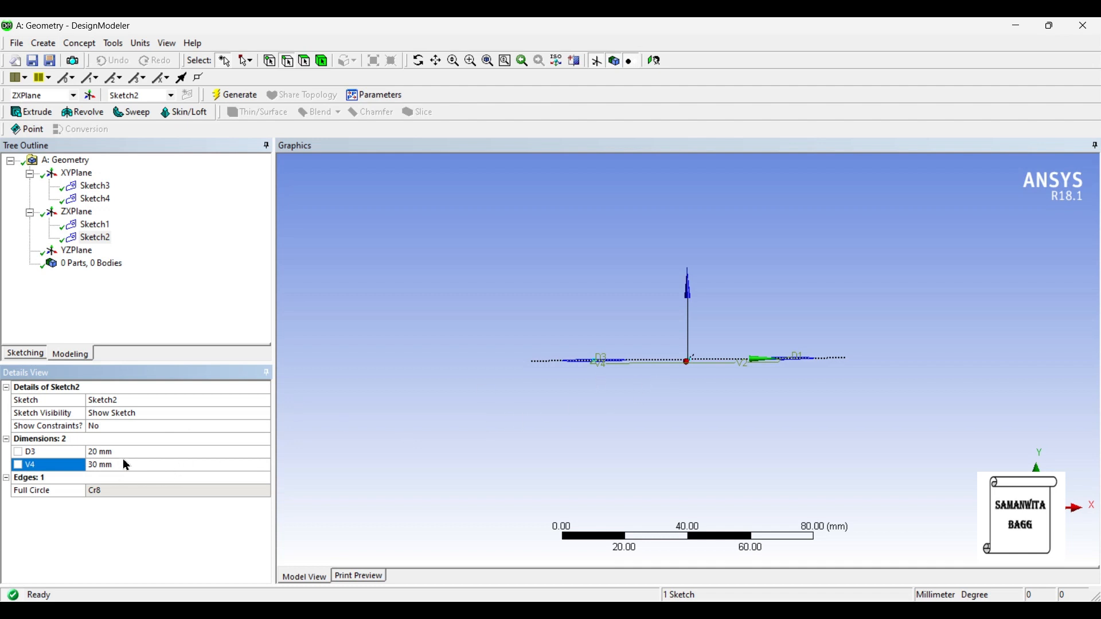
{"action": "mouse_move", "coordinate": [606, 359]}
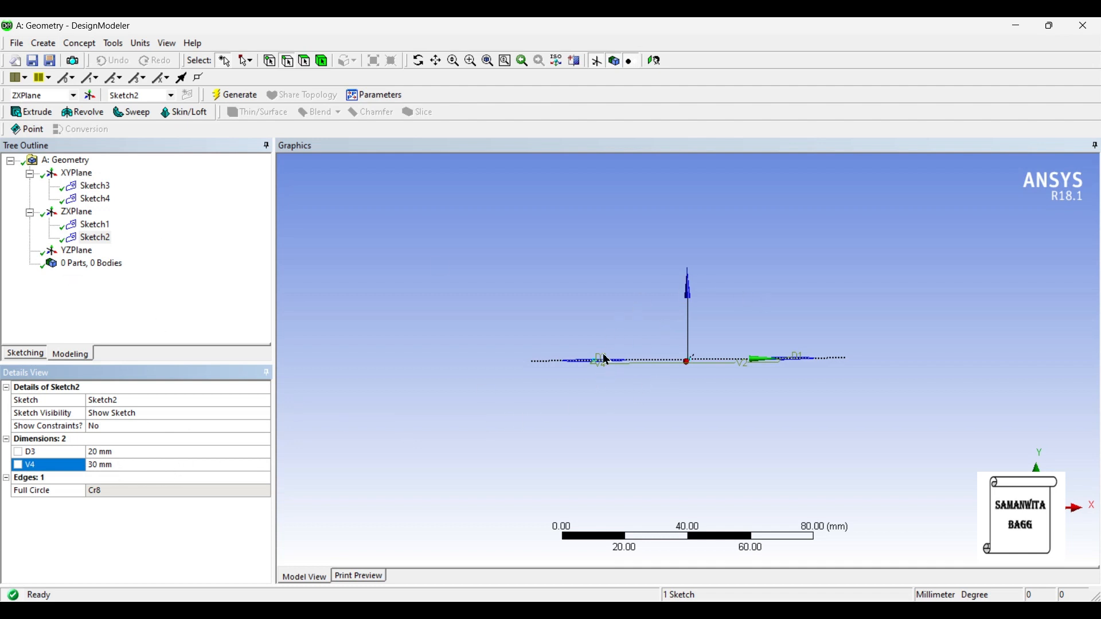
{"action": "mouse_move", "coordinate": [606, 351]}
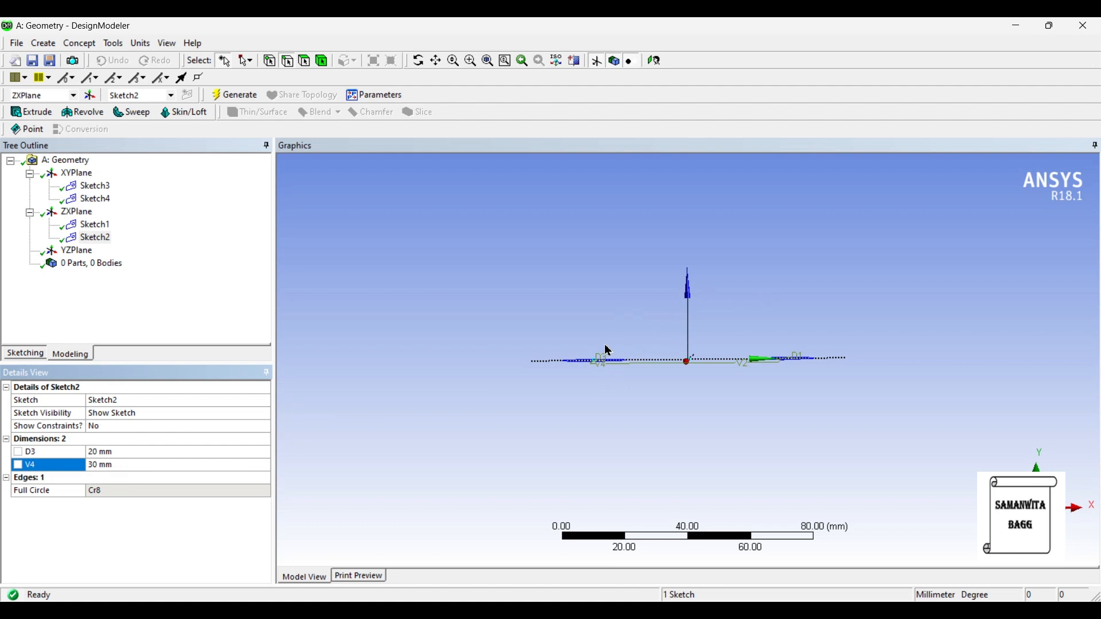
{"action": "mouse_move", "coordinate": [140, 117]}
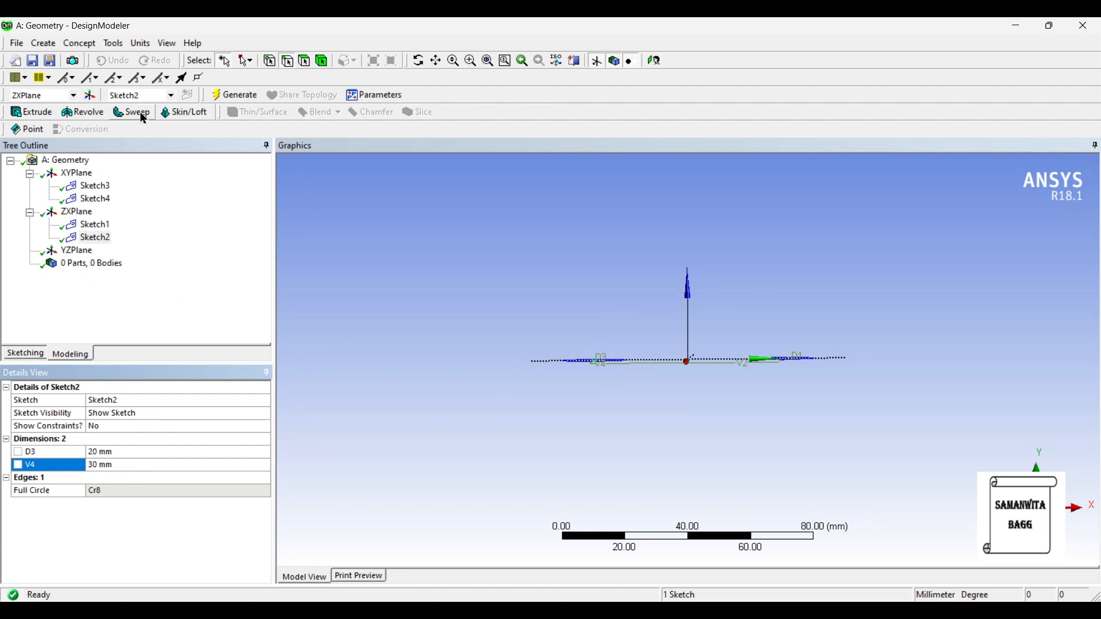
Sweep the Sketch2 circle along the Sketch4 path and generate the bent pipe Sweep2.
{"action": "left_click", "coordinate": [132, 111]}
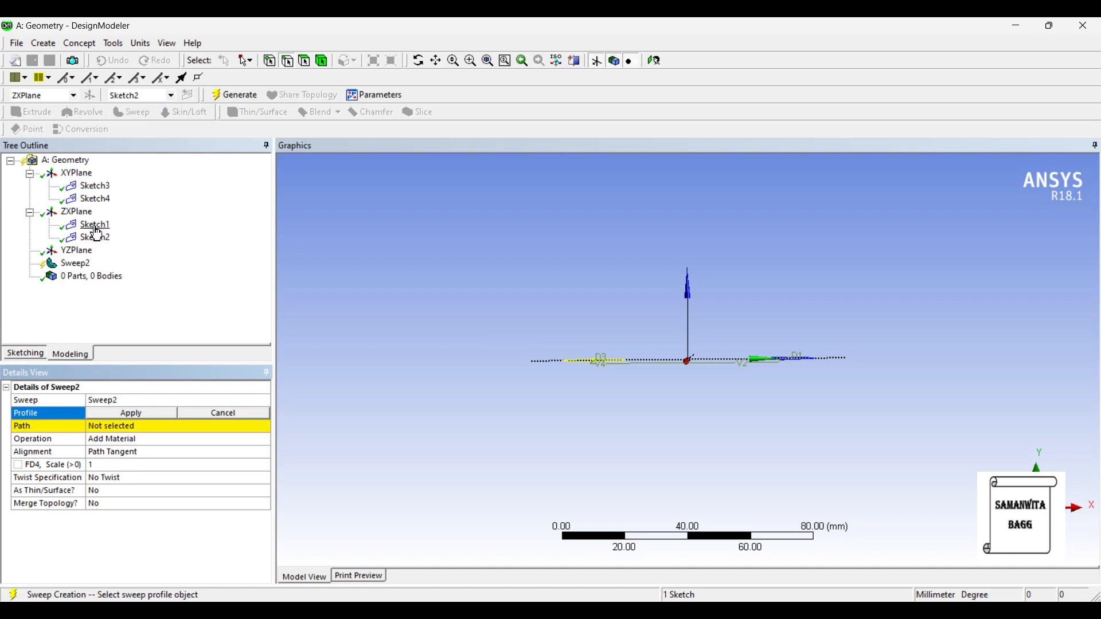
{"action": "left_click", "coordinate": [129, 411]}
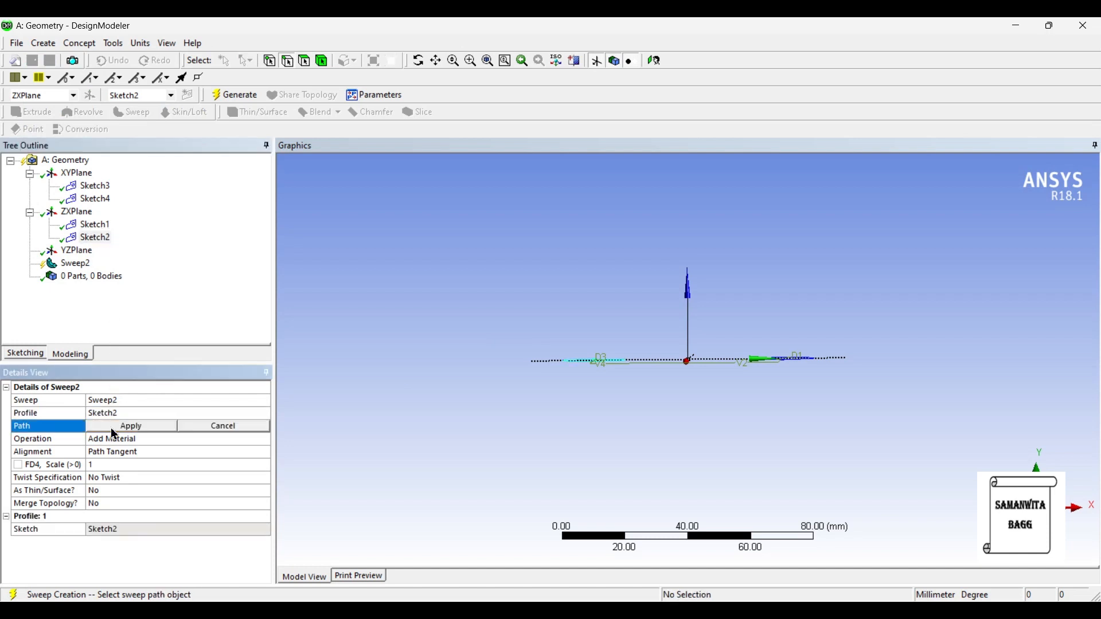
{"action": "left_click", "coordinate": [95, 198]}
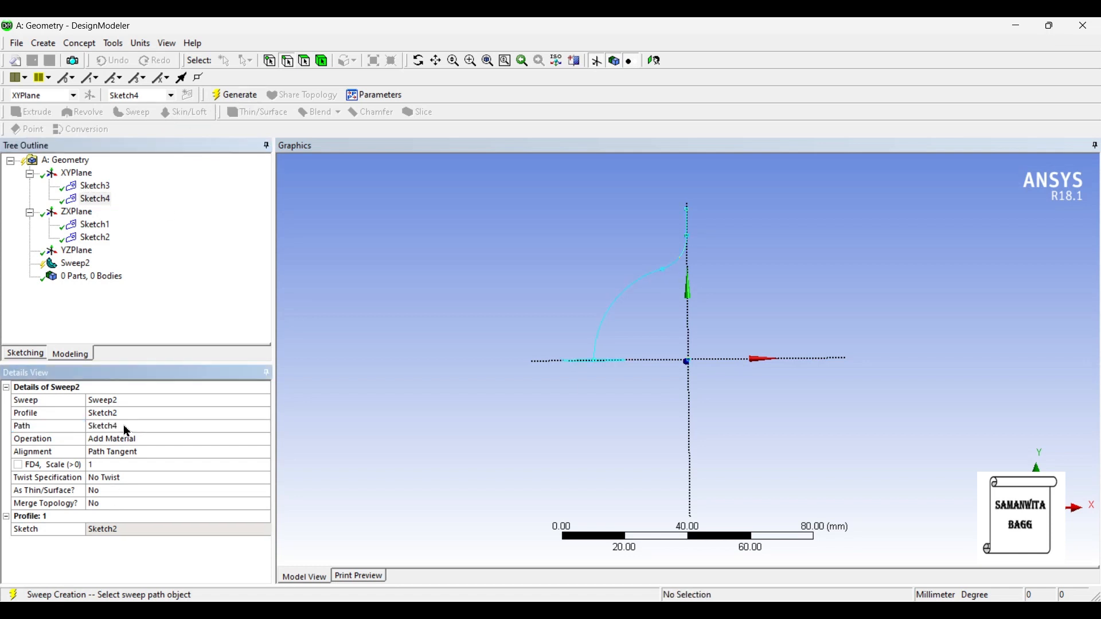
{"action": "left_click", "coordinate": [239, 95]}
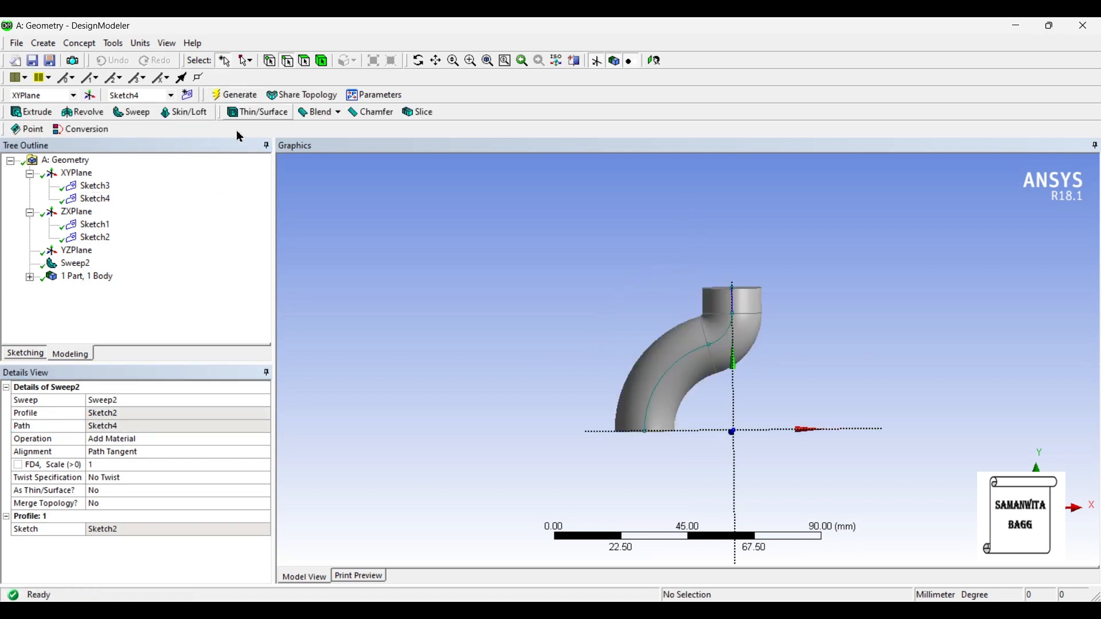
{"action": "left_click", "coordinate": [130, 111]}
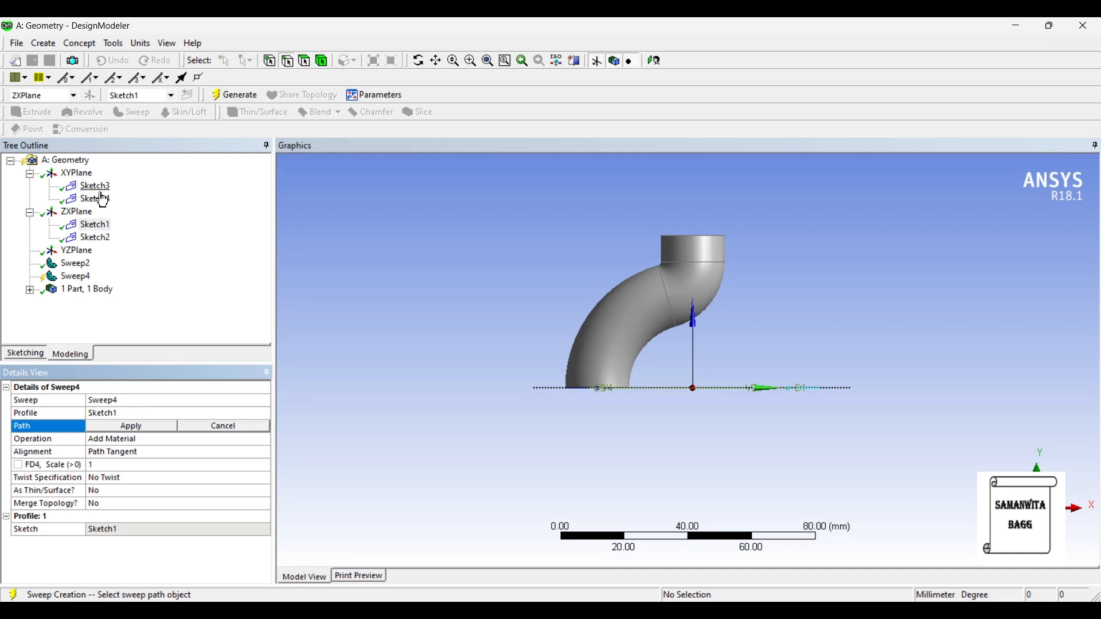
Sweep the Sketch1 circle along the Sketch3 arc to complete the hook ring, then inspect it.
{"action": "left_click", "coordinate": [95, 186]}
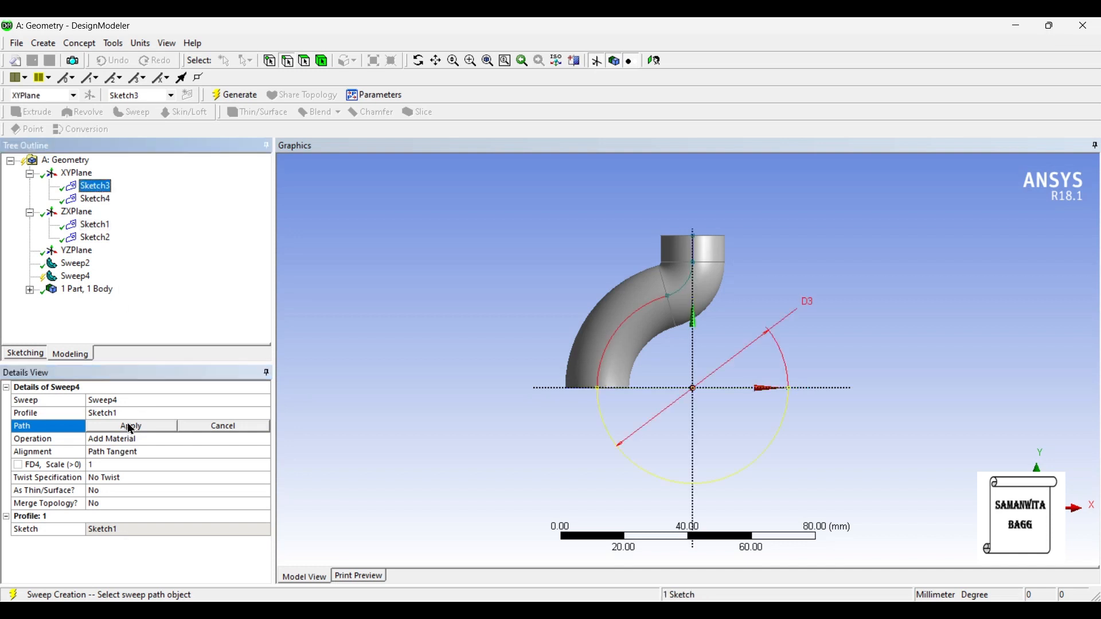
{"action": "left_click", "coordinate": [129, 426]}
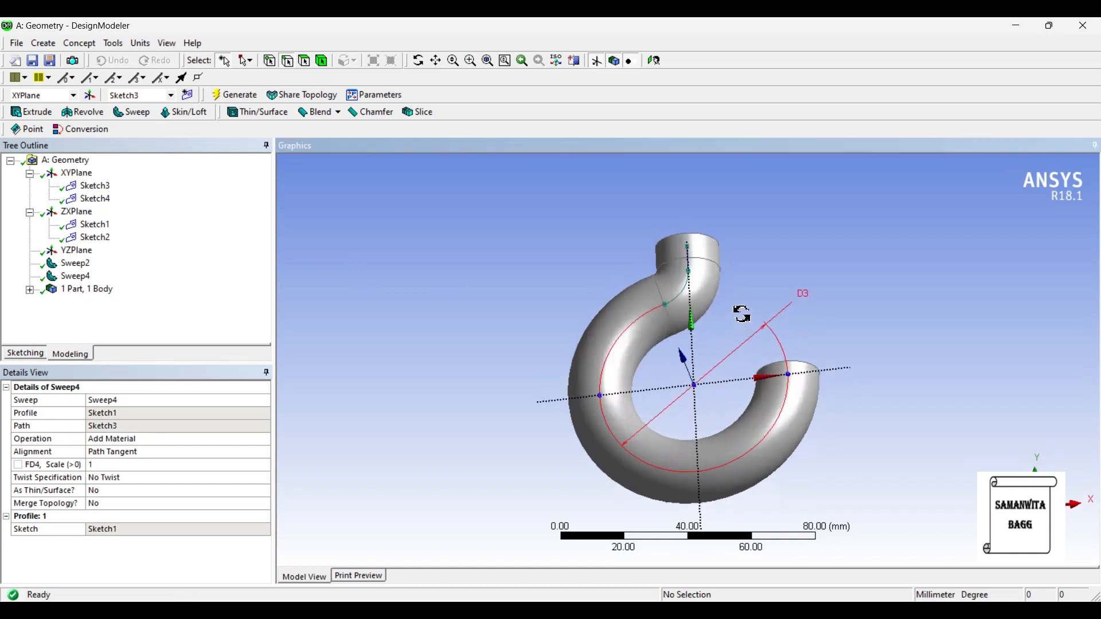
{"action": "left_click_drag", "start_coordinate": [741, 314], "coordinate": [736, 351]}
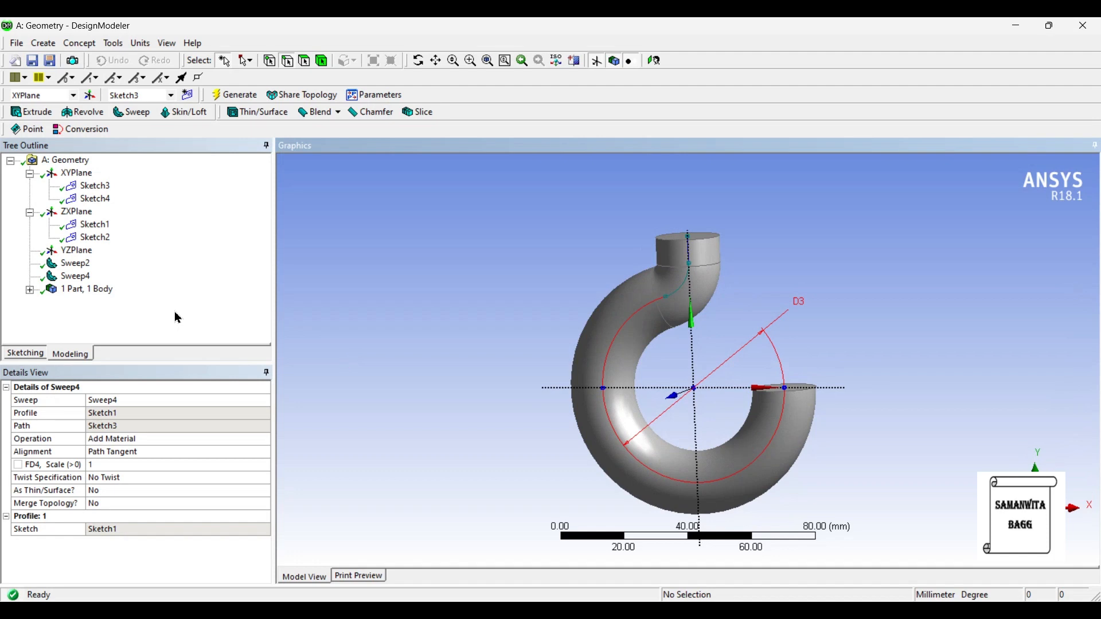
Hide Sketch3 and Sketch4 from the Tree Outline, leaving the swept hook without path sketches.
{"action": "right_click", "coordinate": [95, 185]}
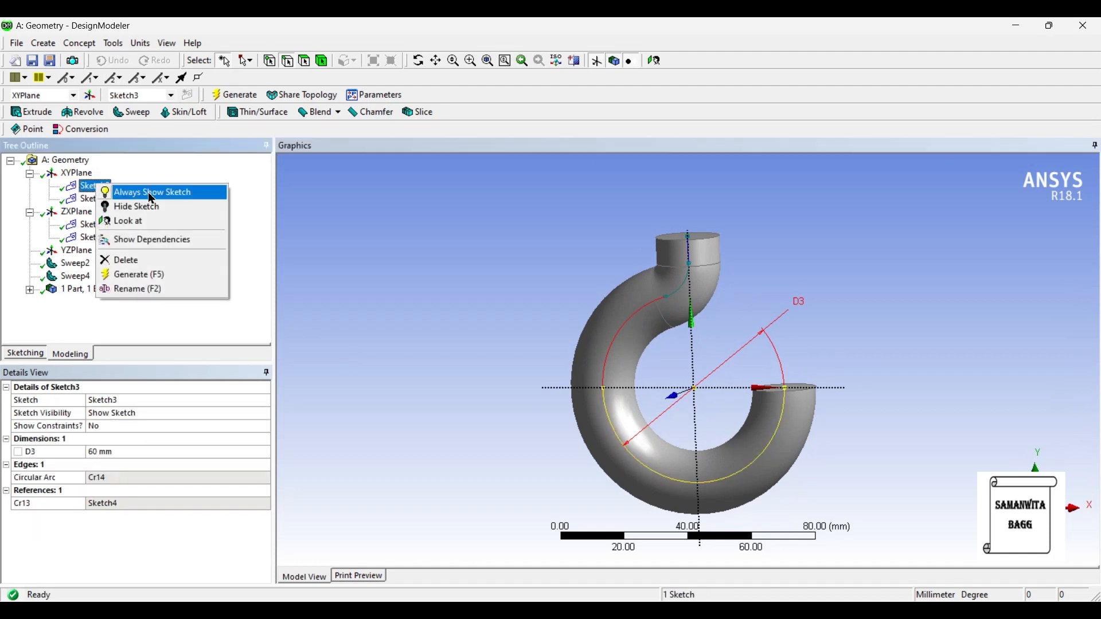
{"action": "mouse_move", "coordinate": [186, 180]}
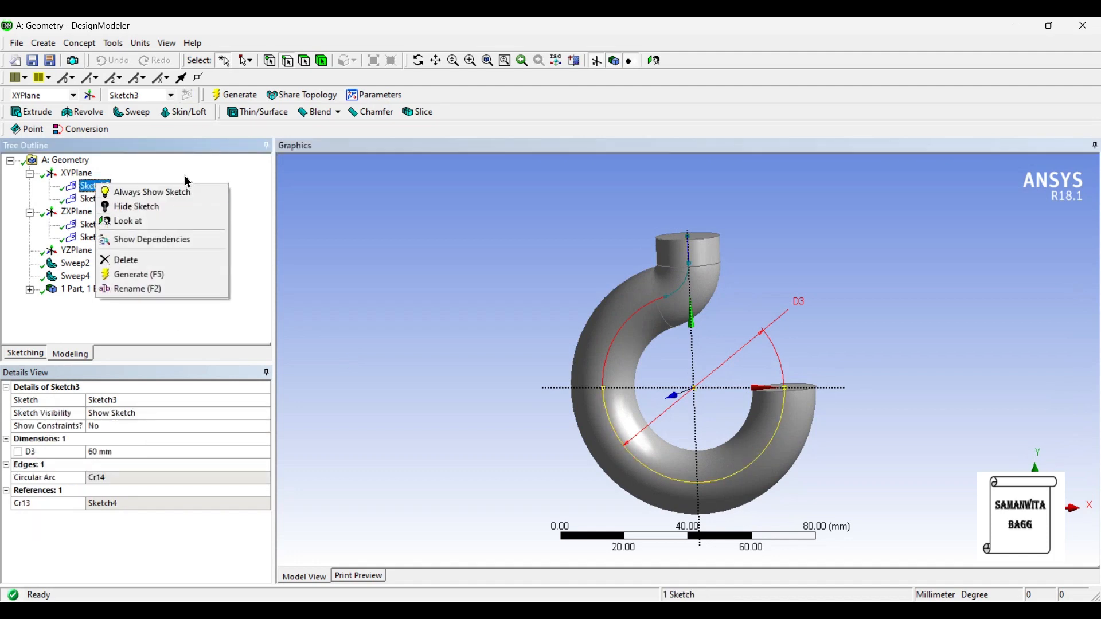
{"action": "left_click", "coordinate": [92, 198]}
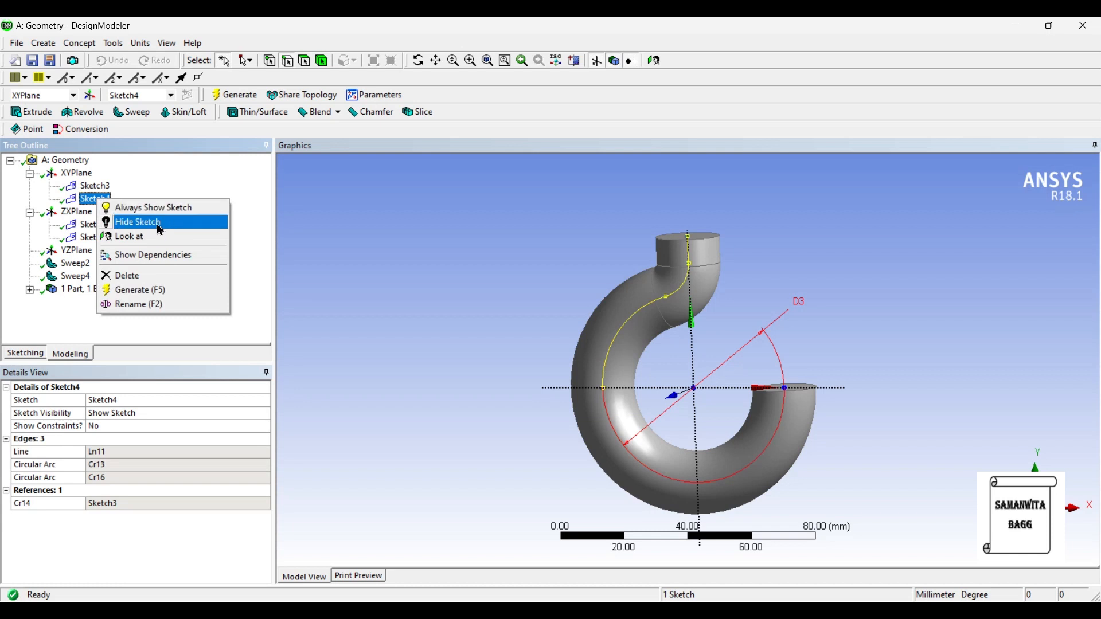
{"action": "left_click", "coordinate": [137, 221]}
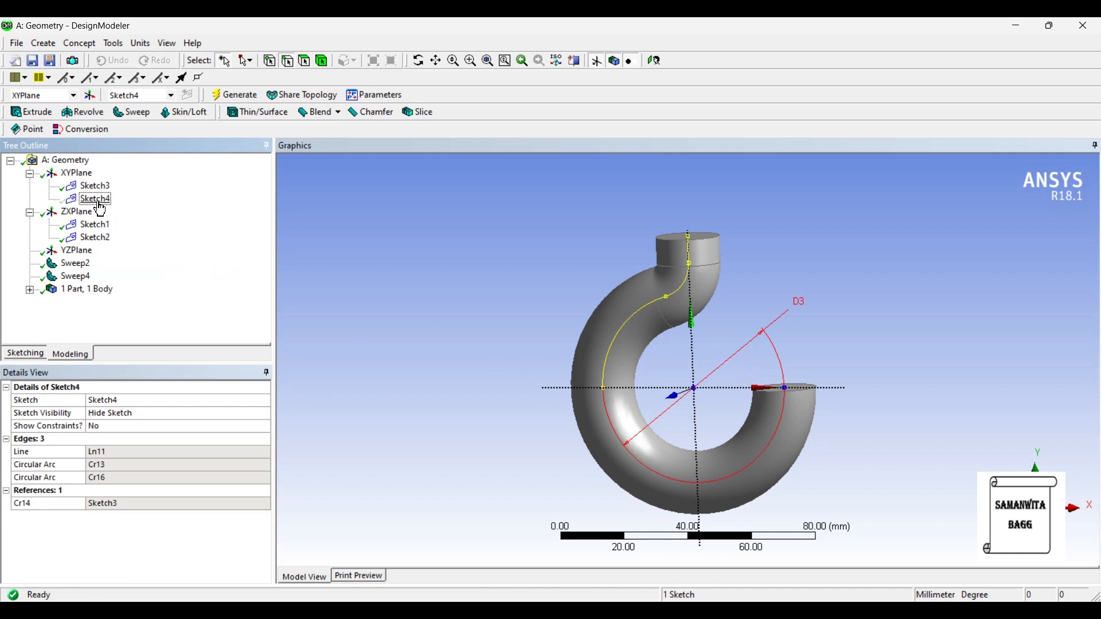
{"action": "left_click", "coordinate": [94, 199]}
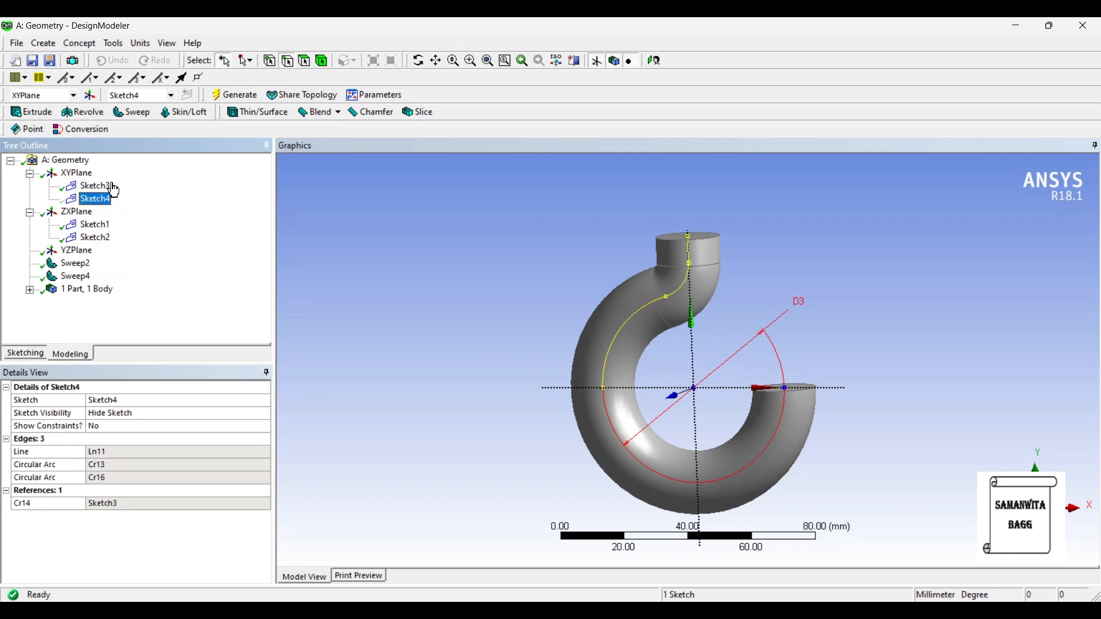
{"action": "left_click", "coordinate": [96, 186]}
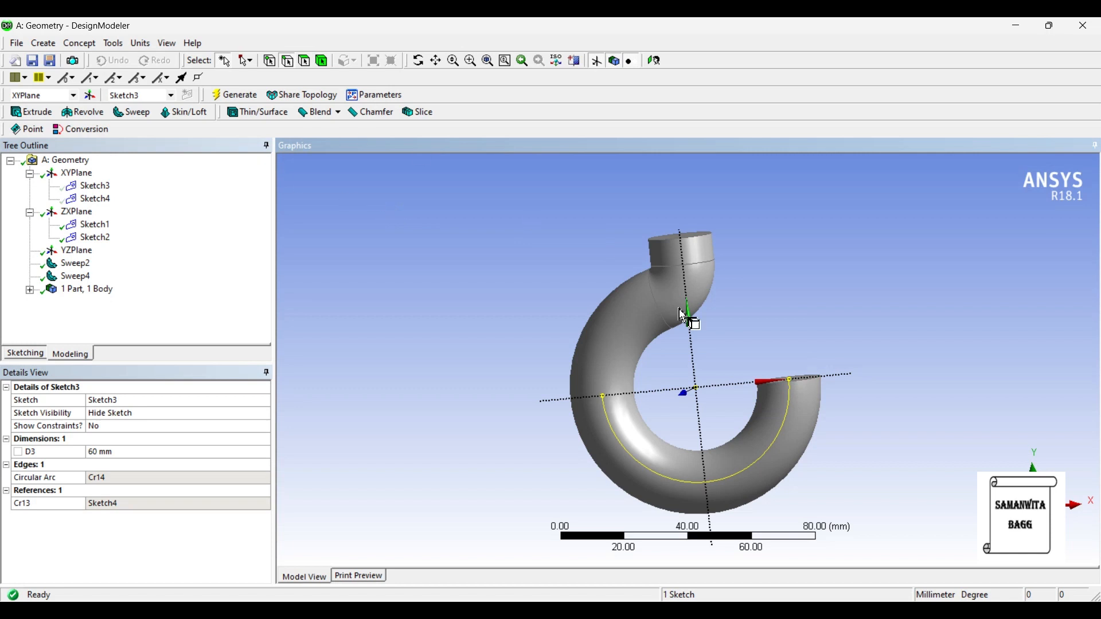
Chamfer the hook tip's circular edge with 3 mm and 9 mm left-right lengths as Chamfer1.
{"action": "left_click", "coordinate": [794, 384]}
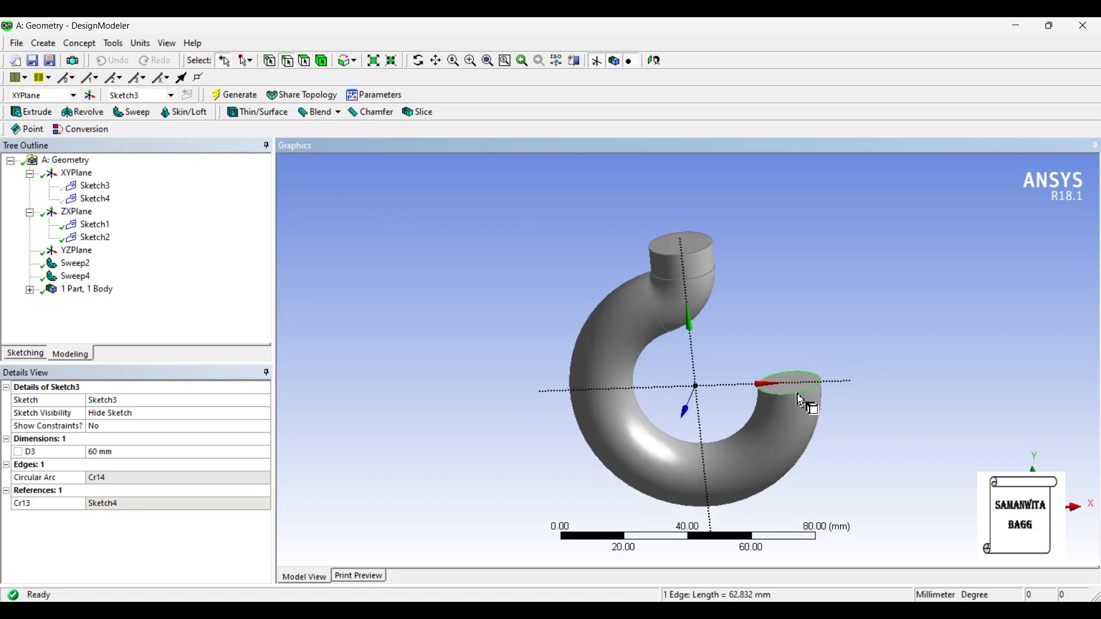
{"action": "left_click", "coordinate": [375, 111]}
{"action": "type", "text": "9"}
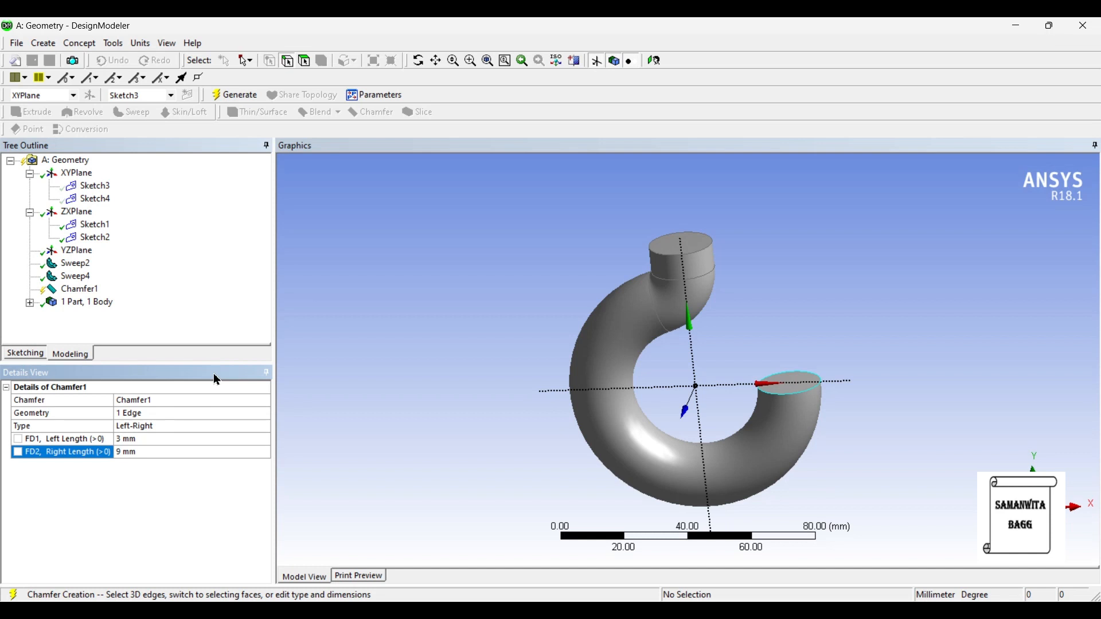
{"action": "left_click", "coordinate": [239, 95]}
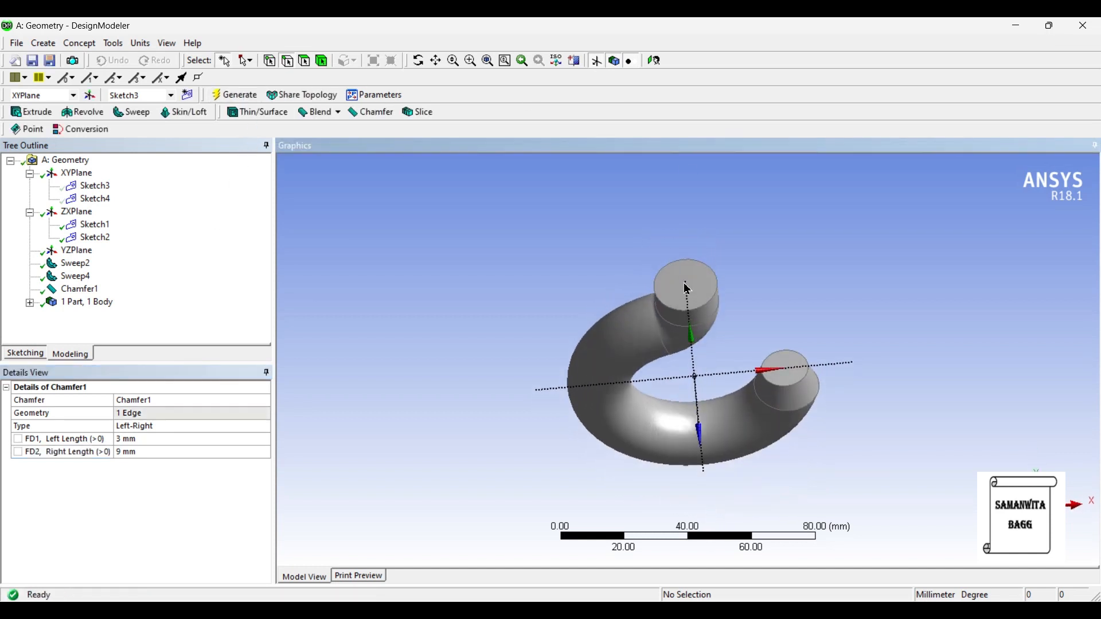
{"action": "left_click", "coordinate": [685, 288]}
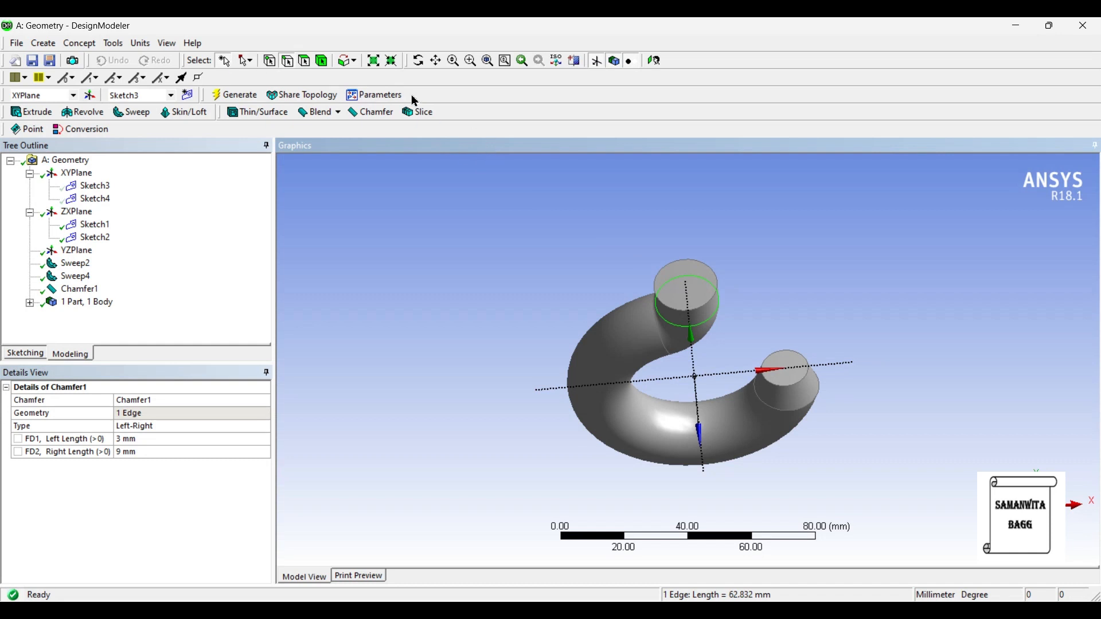
Sketch a circle on Plane4 from the shank's top face and extrude it 12 mm as Extrude1.
{"action": "left_click", "coordinate": [685, 284]}
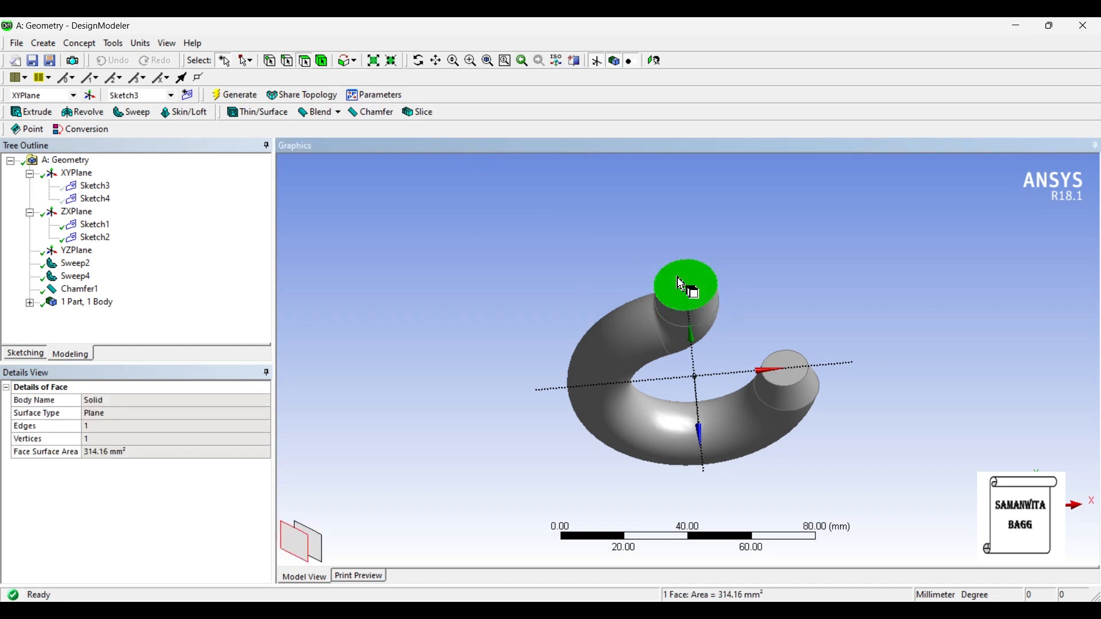
{"action": "mouse_move", "coordinate": [1096, 298]}
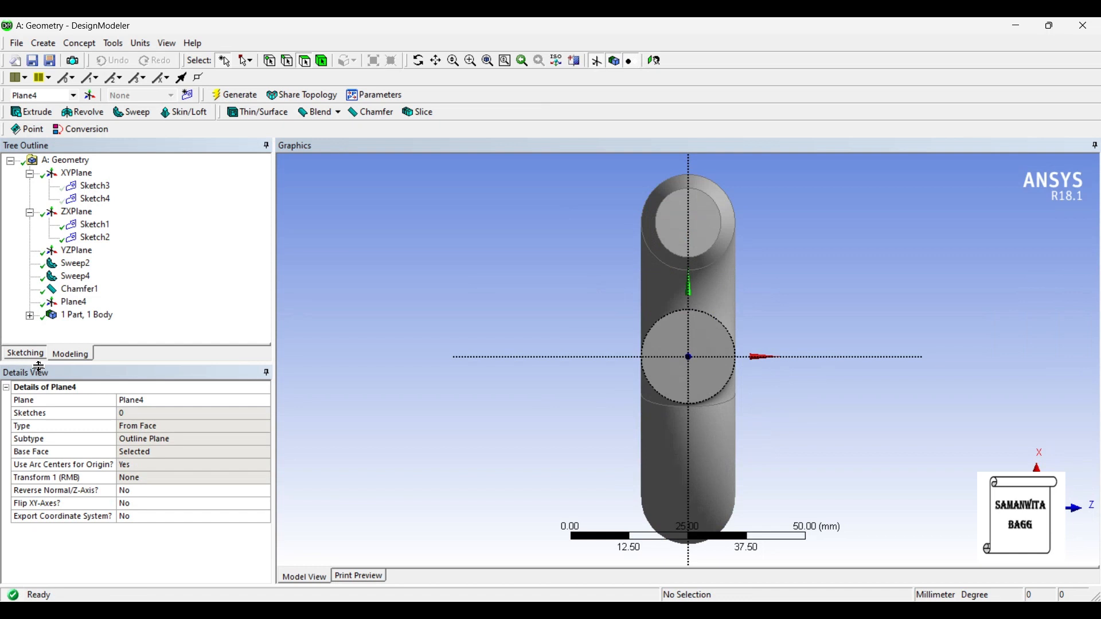
{"action": "left_click", "coordinate": [24, 353]}
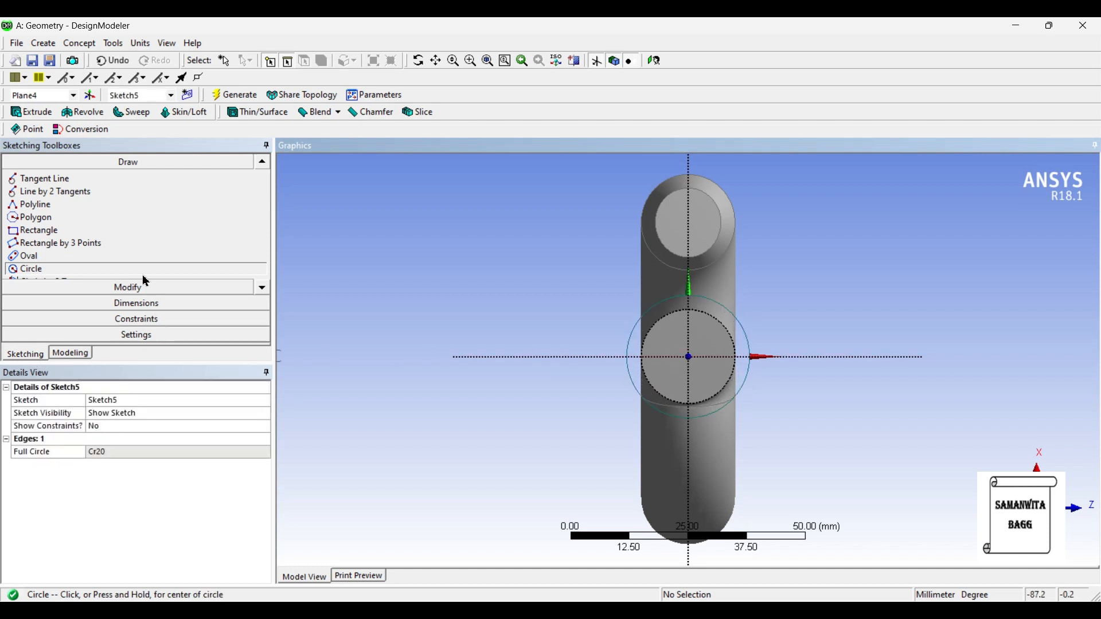
{"action": "left_click", "coordinate": [135, 192]}
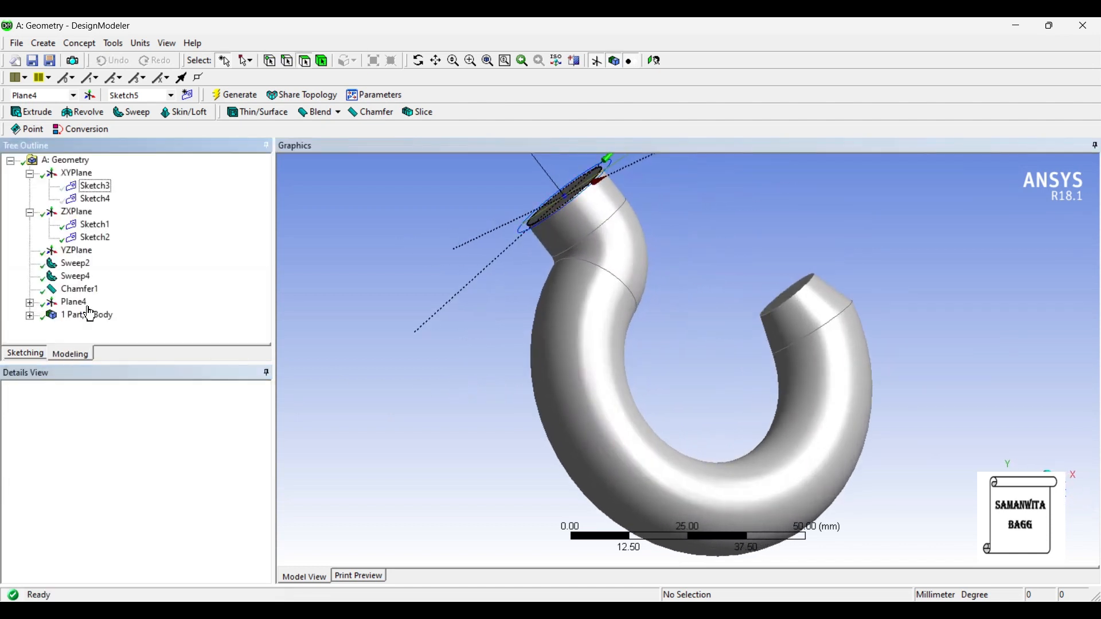
{"action": "left_click", "coordinate": [36, 111]}
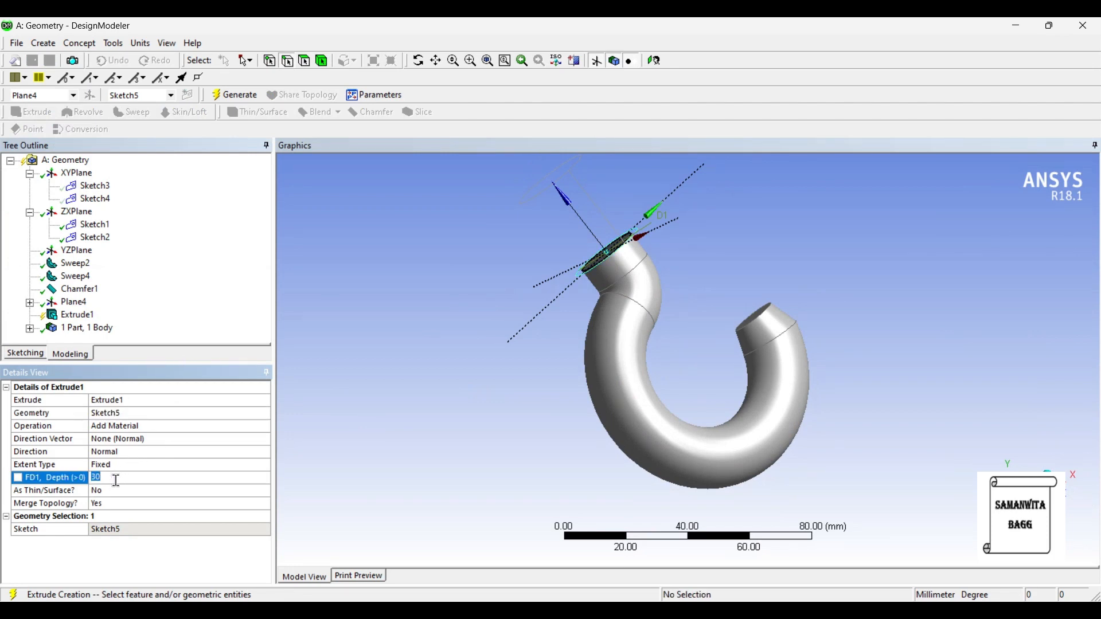
{"action": "type", "text": "12 mm"}
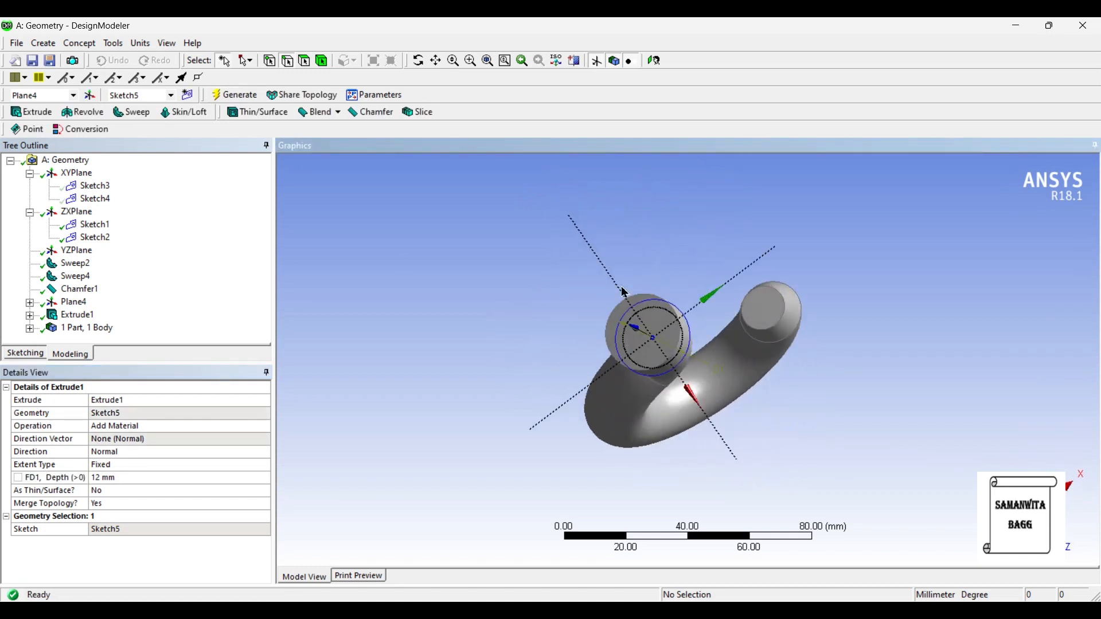
Sketch a 20 mm diameter circle on Plane5 atop Extrude1 and extrude it as the Extrude2 collar.
{"action": "left_click", "coordinate": [642, 331]}
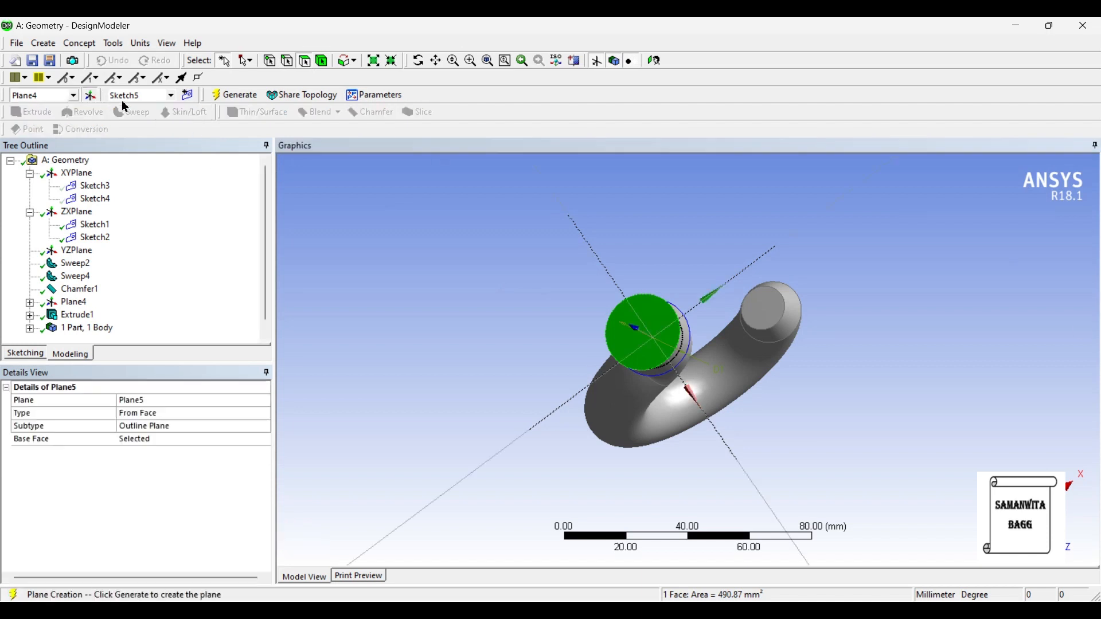
{"action": "left_click", "coordinate": [238, 94]}
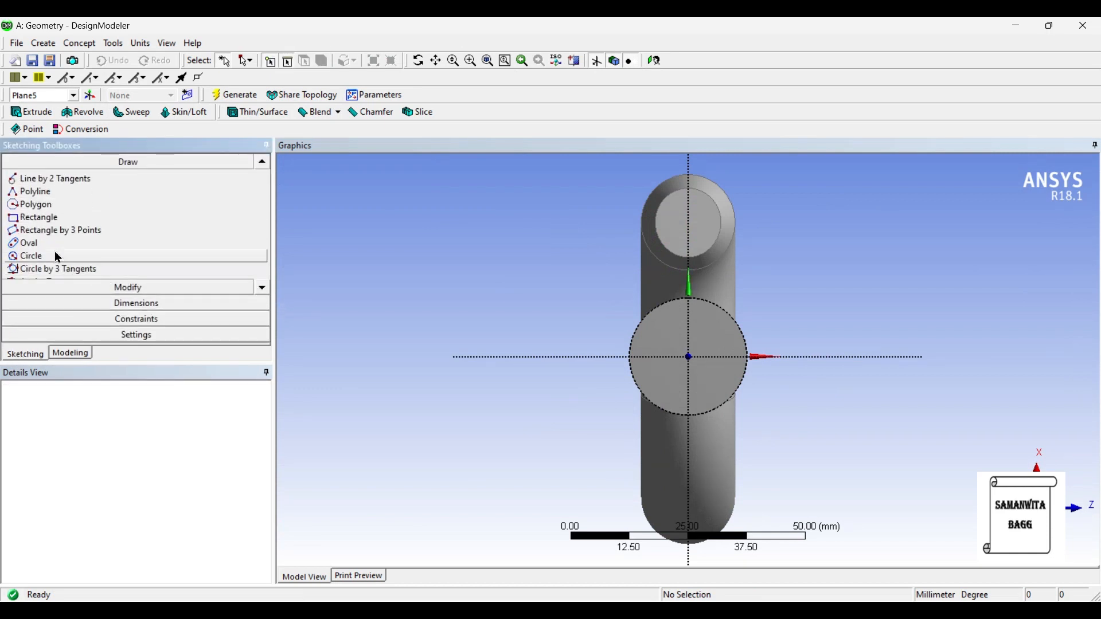
{"action": "left_click", "coordinate": [31, 256]}
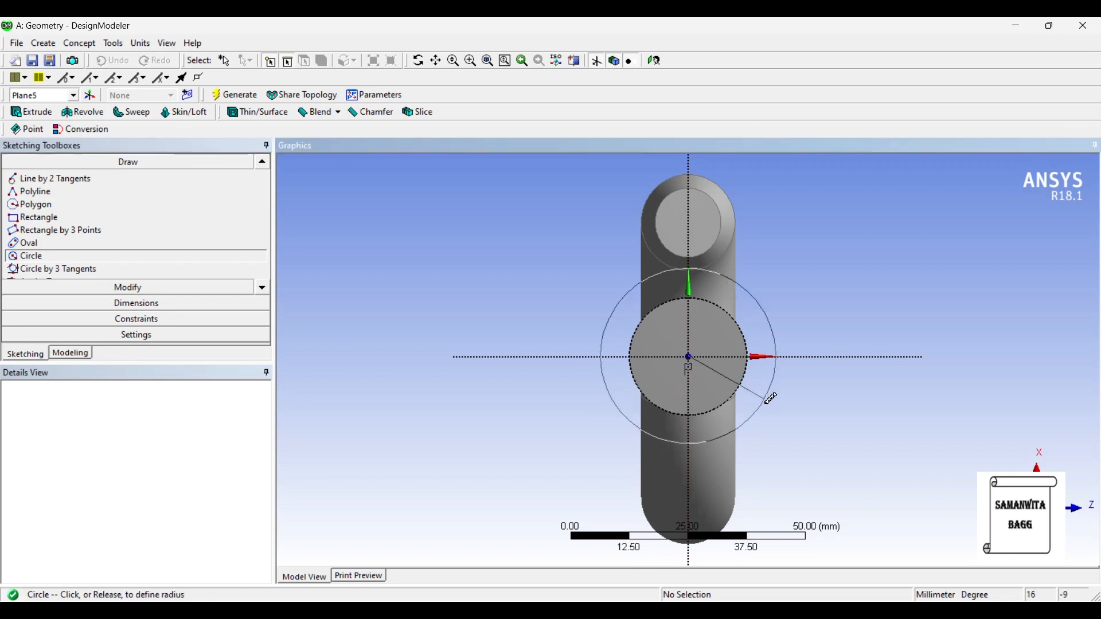
{"action": "left_click", "coordinate": [765, 397]}
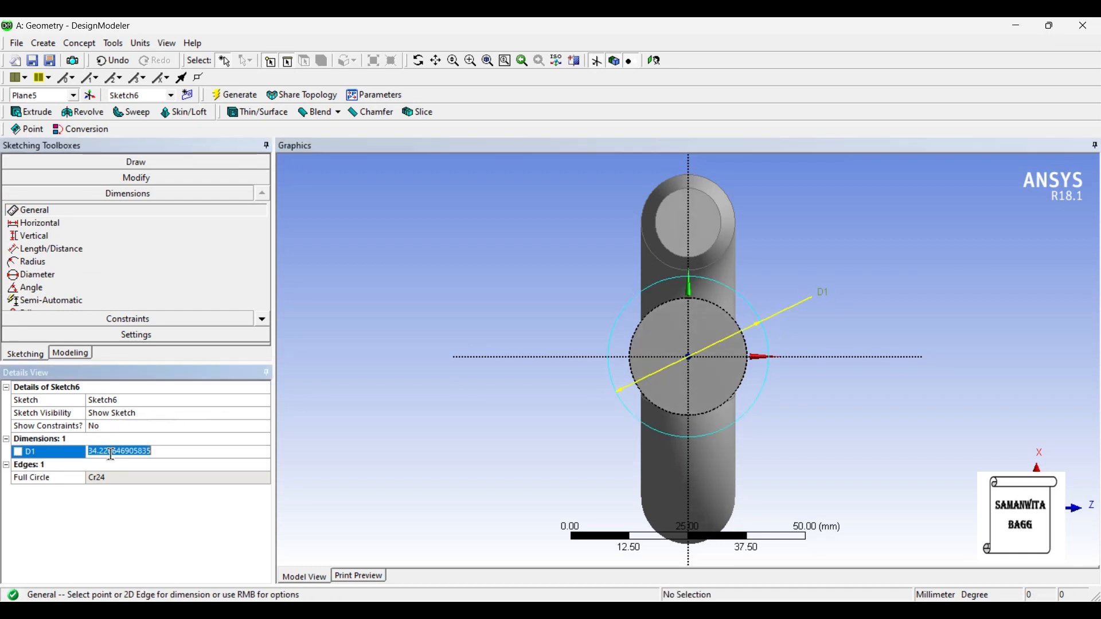
{"action": "type", "text": "20 mm"}
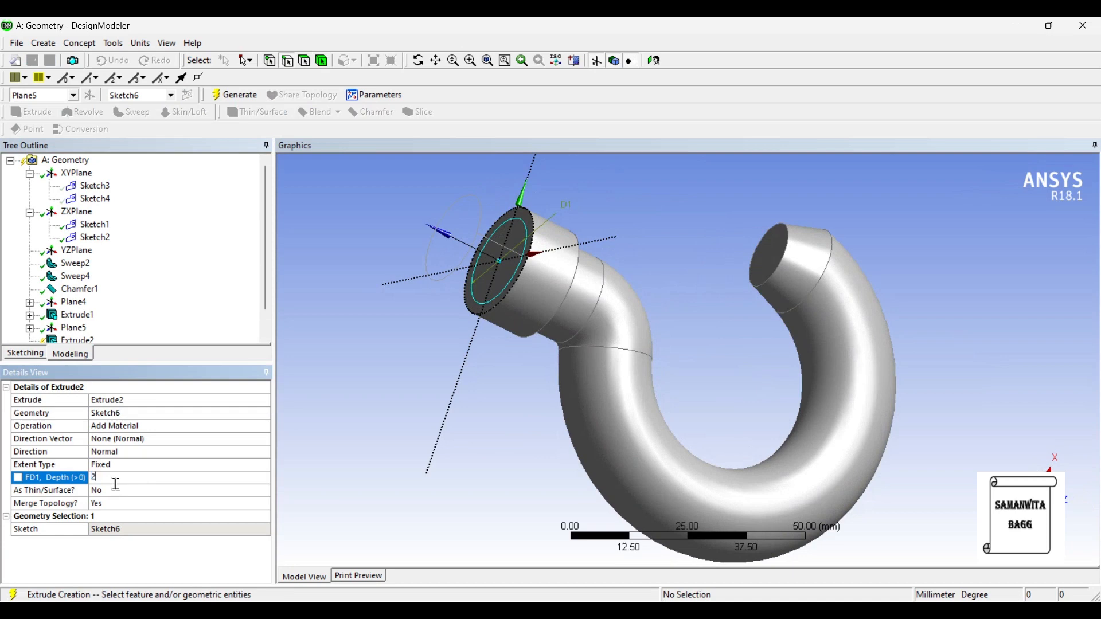
{"action": "type", "text": "0"}
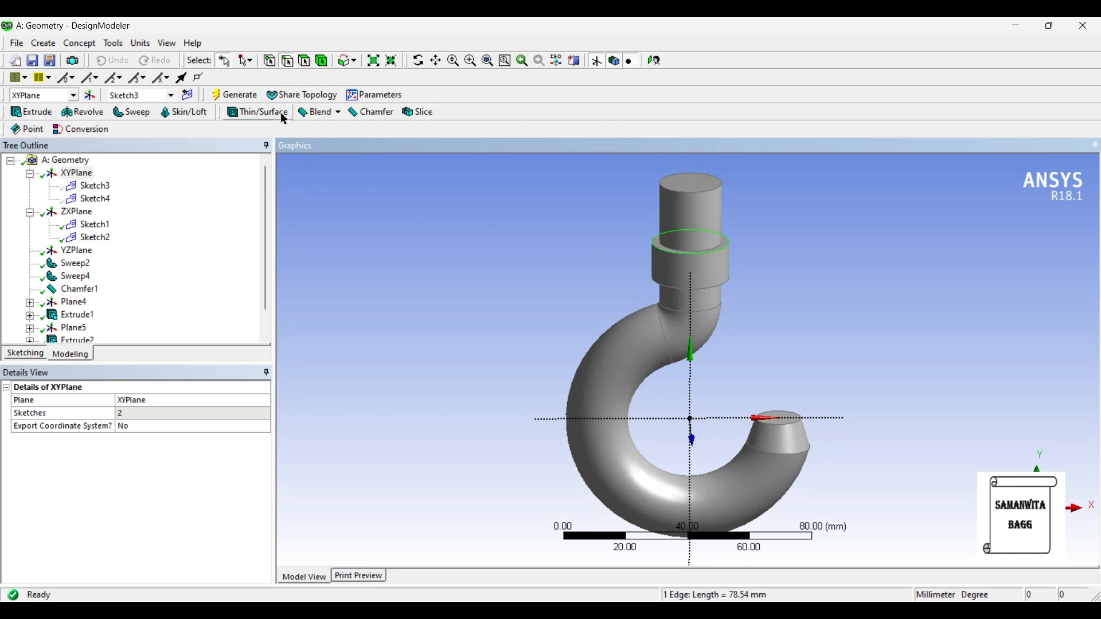
Chamfer the collar's upper edge 3 mm by 3 mm as Chamfer2, then select the shank's top edge.
{"action": "left_click", "coordinate": [375, 111]}
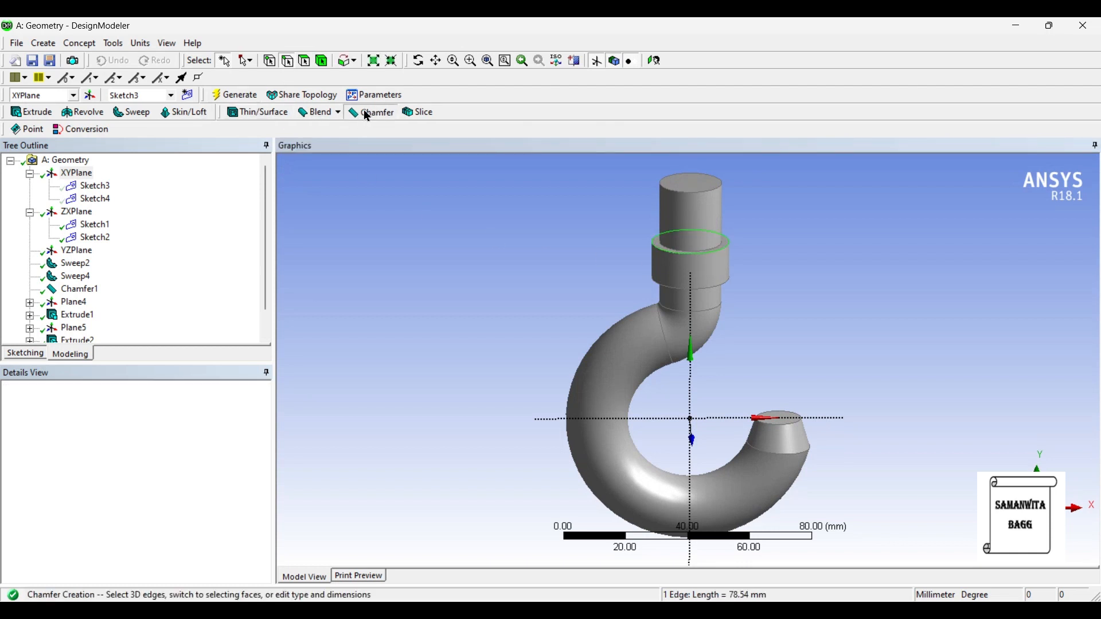
{"action": "left_click", "coordinate": [376, 112]}
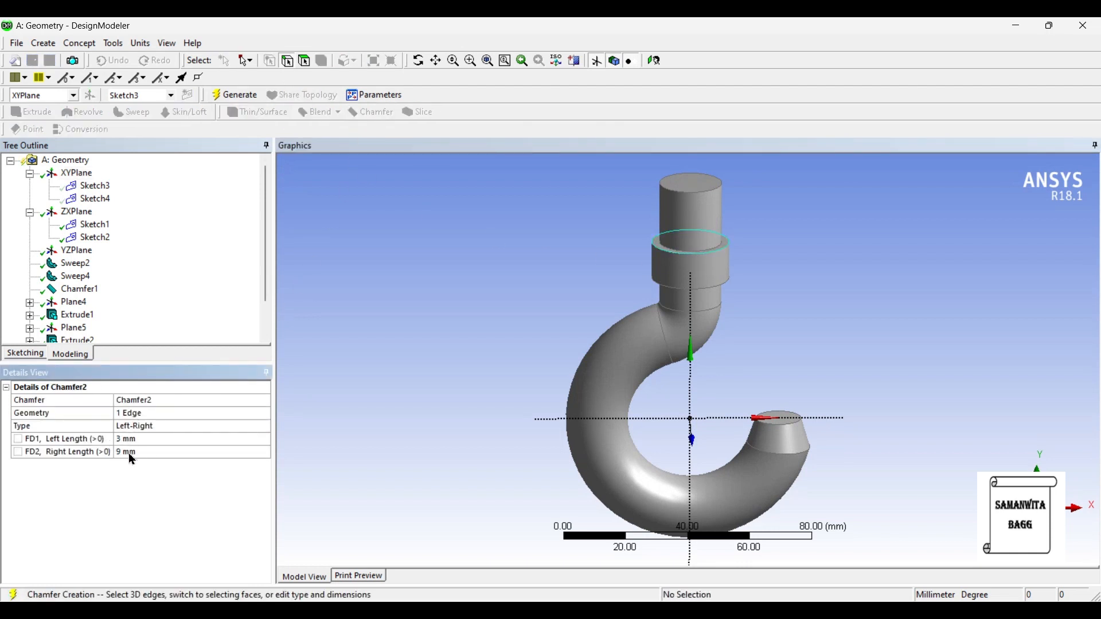
{"action": "type", "text": "3 mm"}
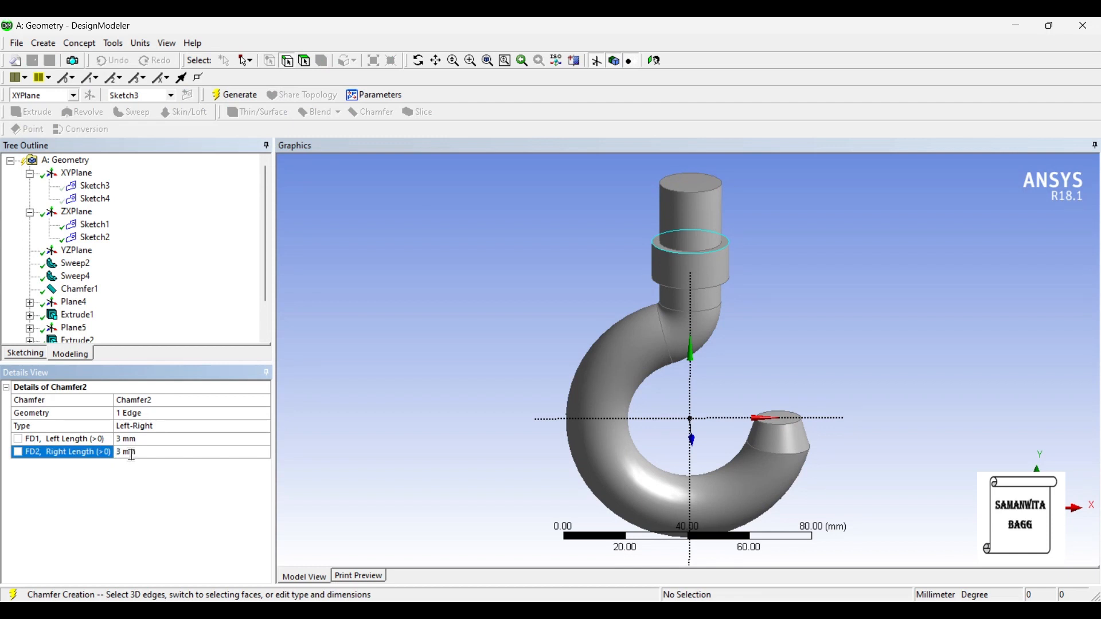
{"action": "left_click", "coordinate": [239, 95]}
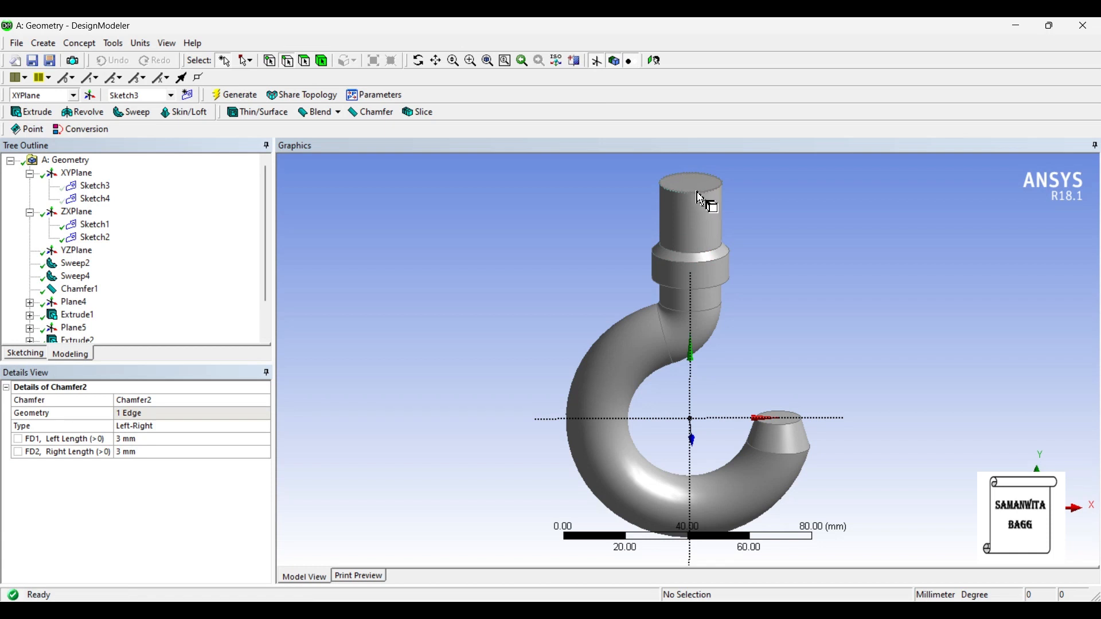
{"action": "left_click", "coordinate": [692, 181]}
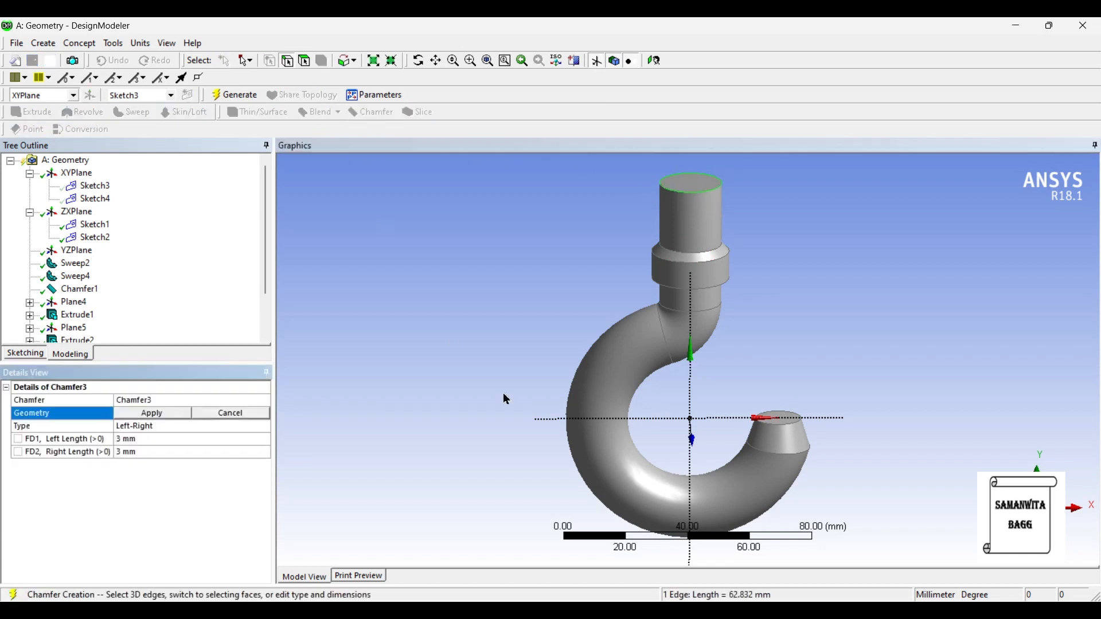